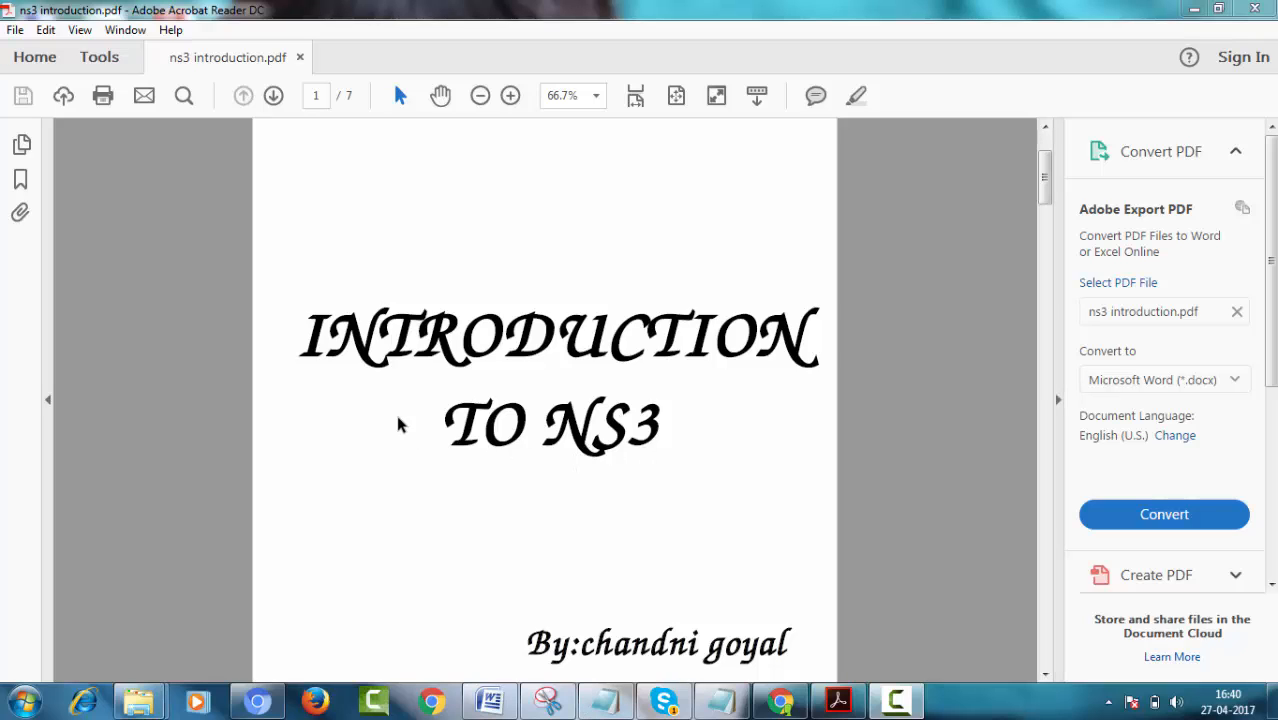
mouse_move(303, 328)
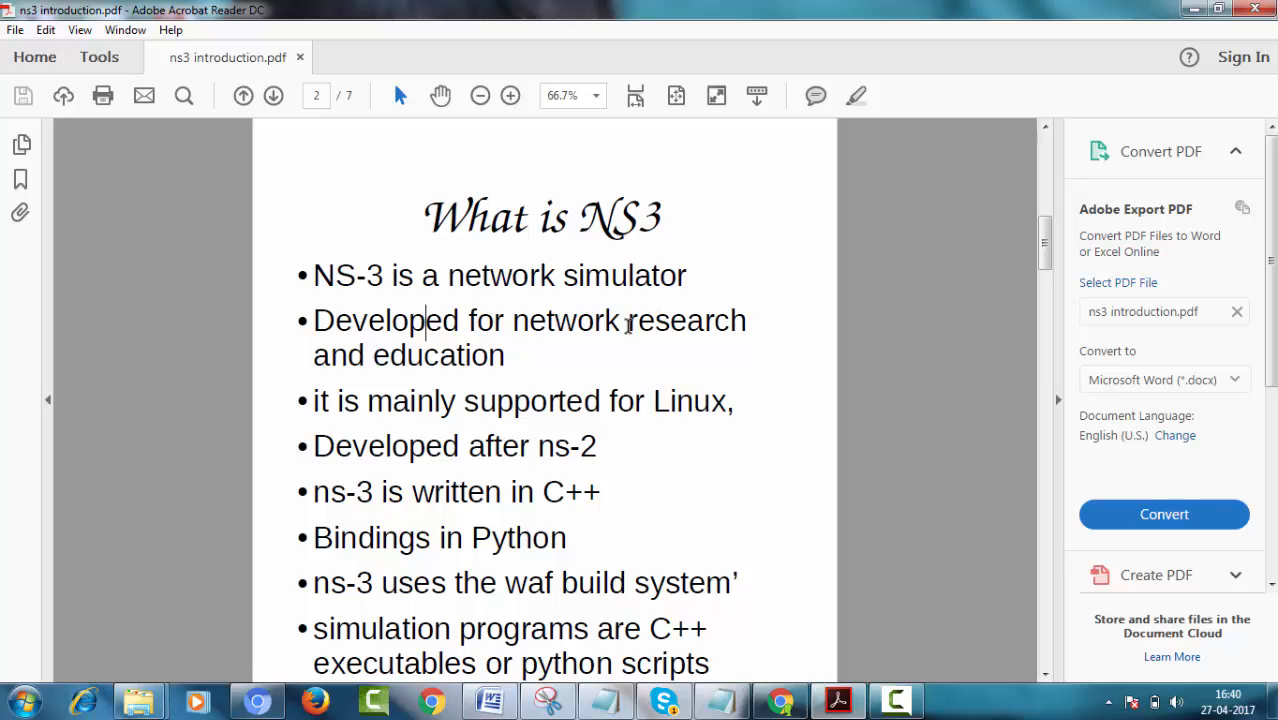
mouse_move(644, 375)
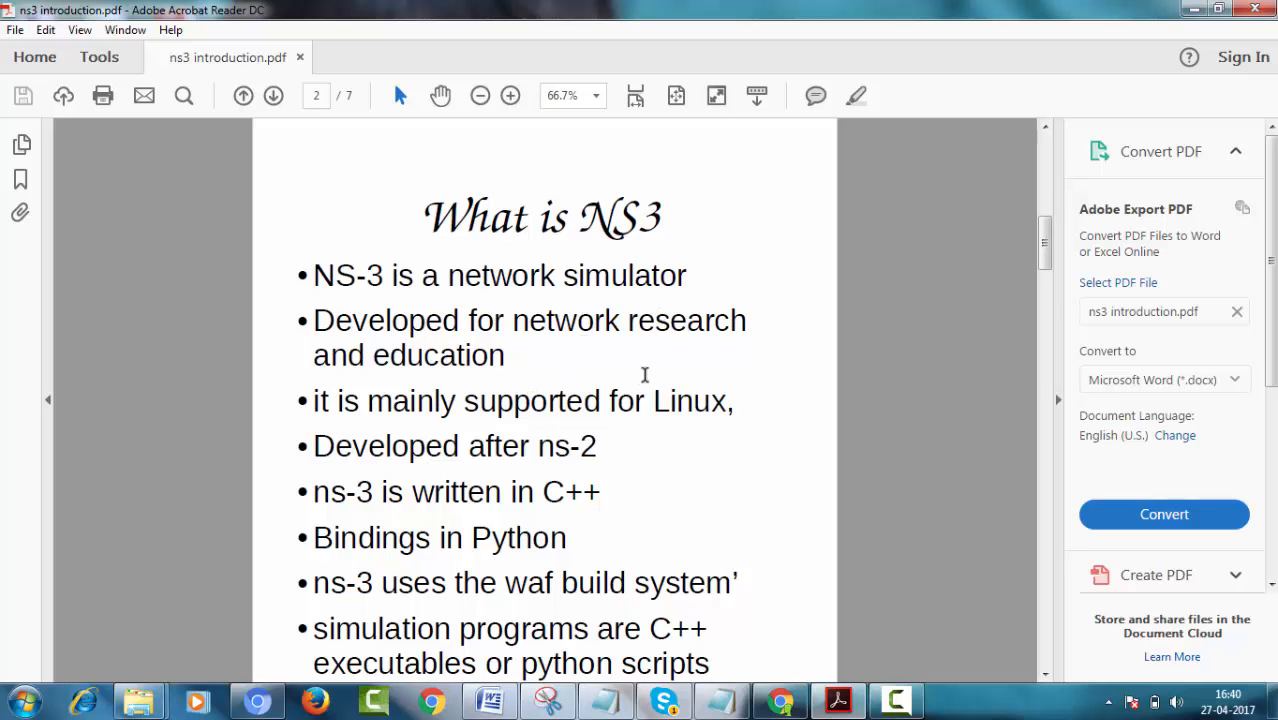
Step: Read the 'What is NS3' slide on page 2 down to its last bullet, reaching page 3
scroll("up", 3)
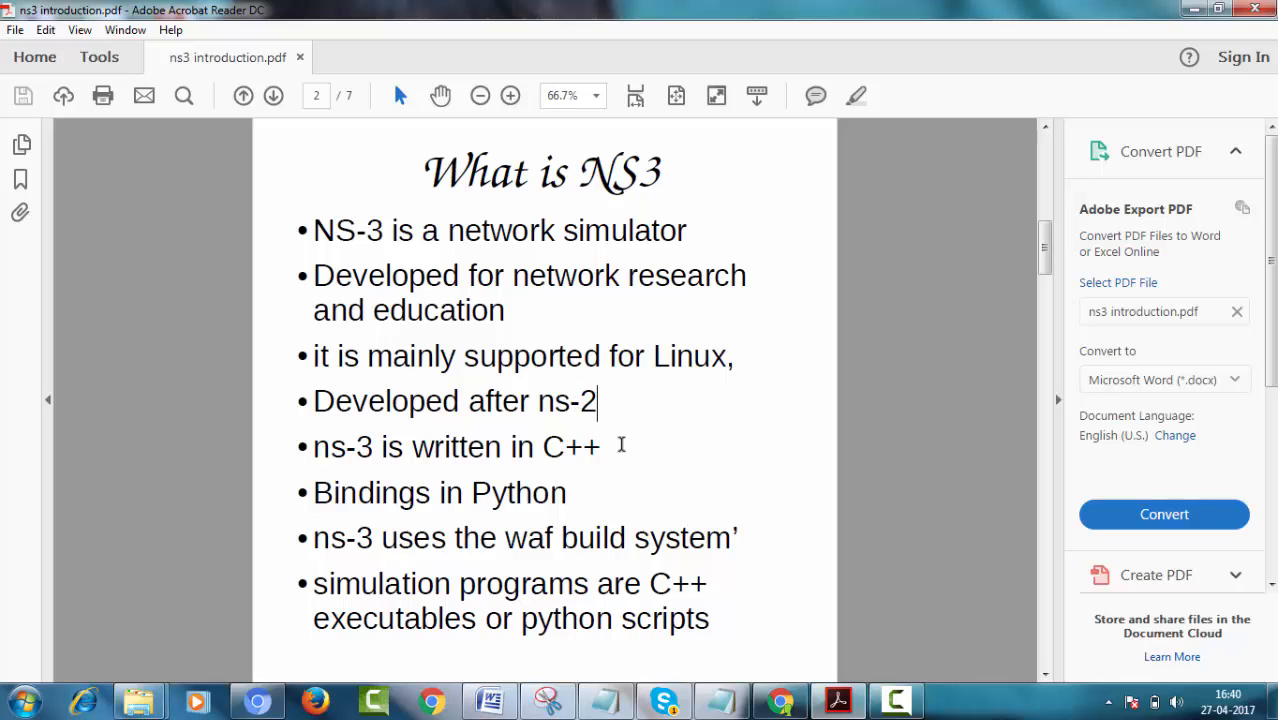
mouse_move(590, 492)
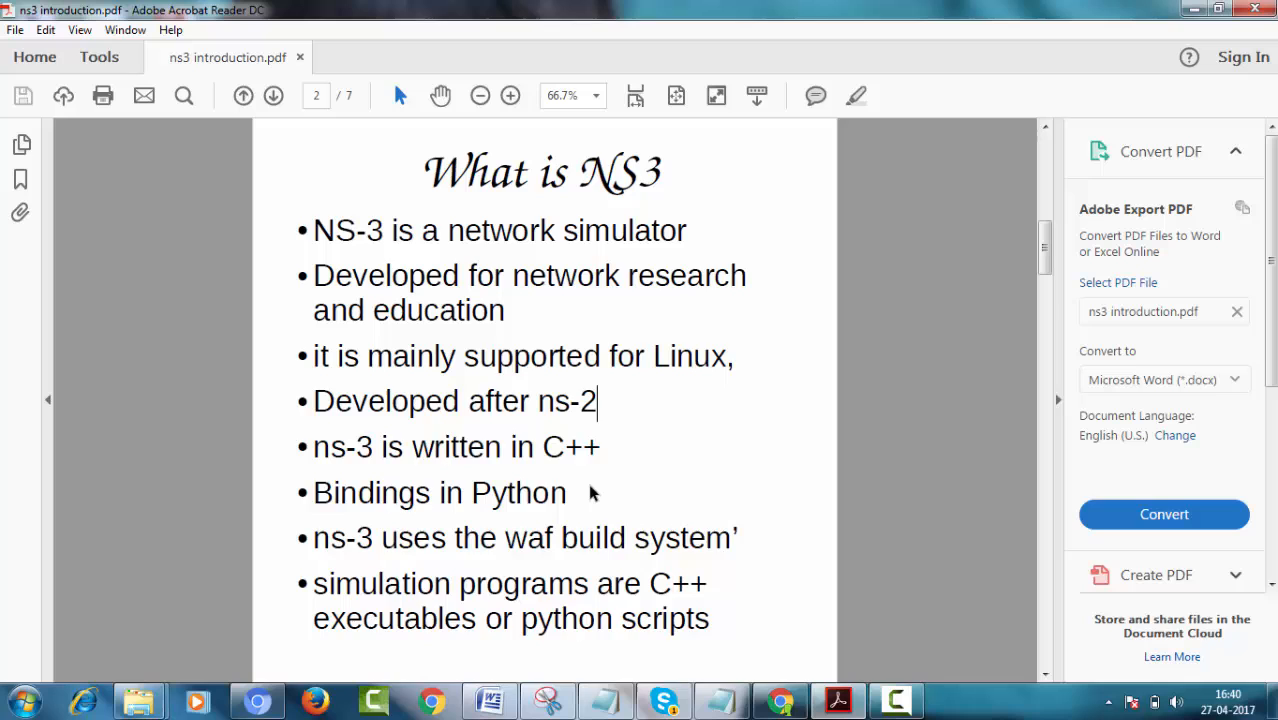
scroll("down", 3)
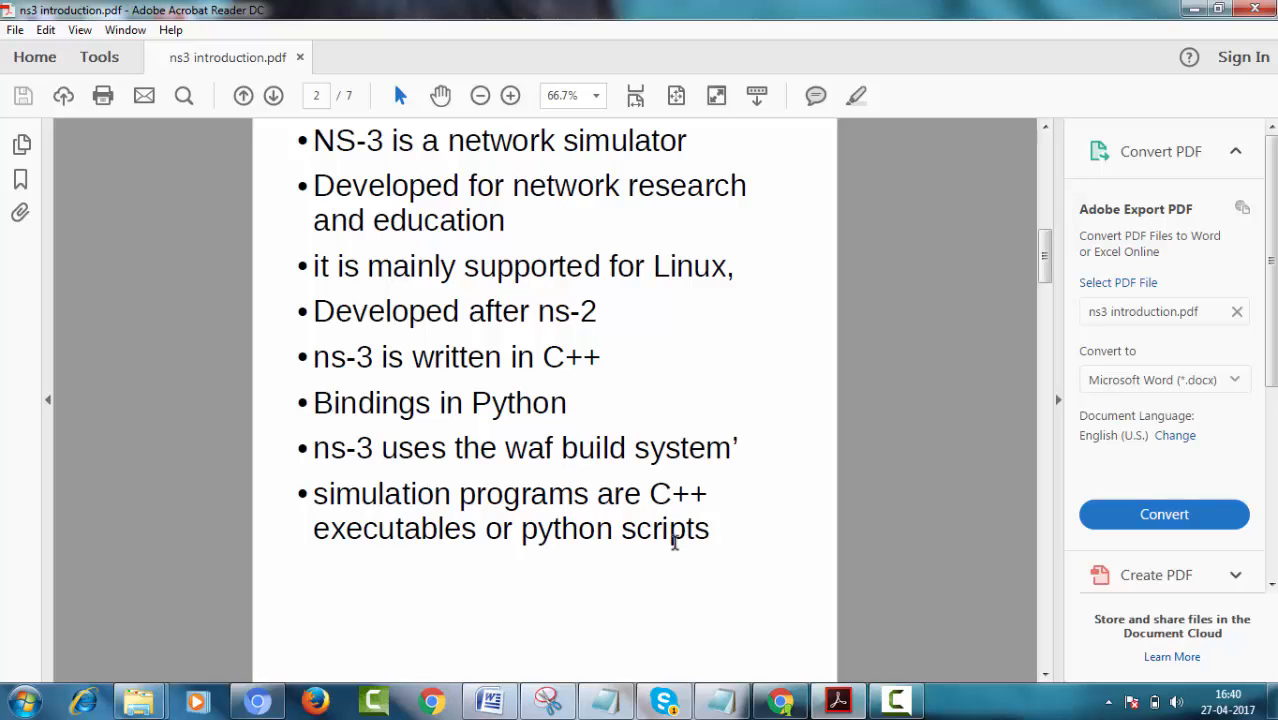
mouse_move(687, 505)
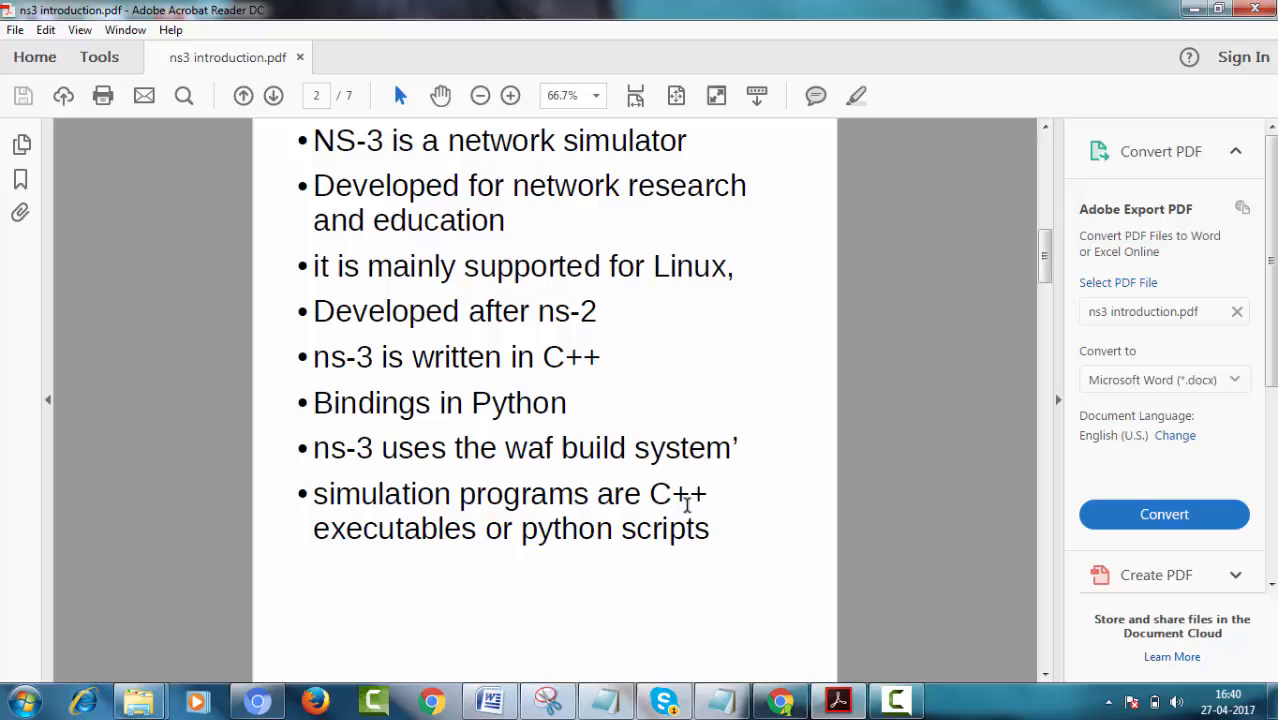
mouse_move(700, 520)
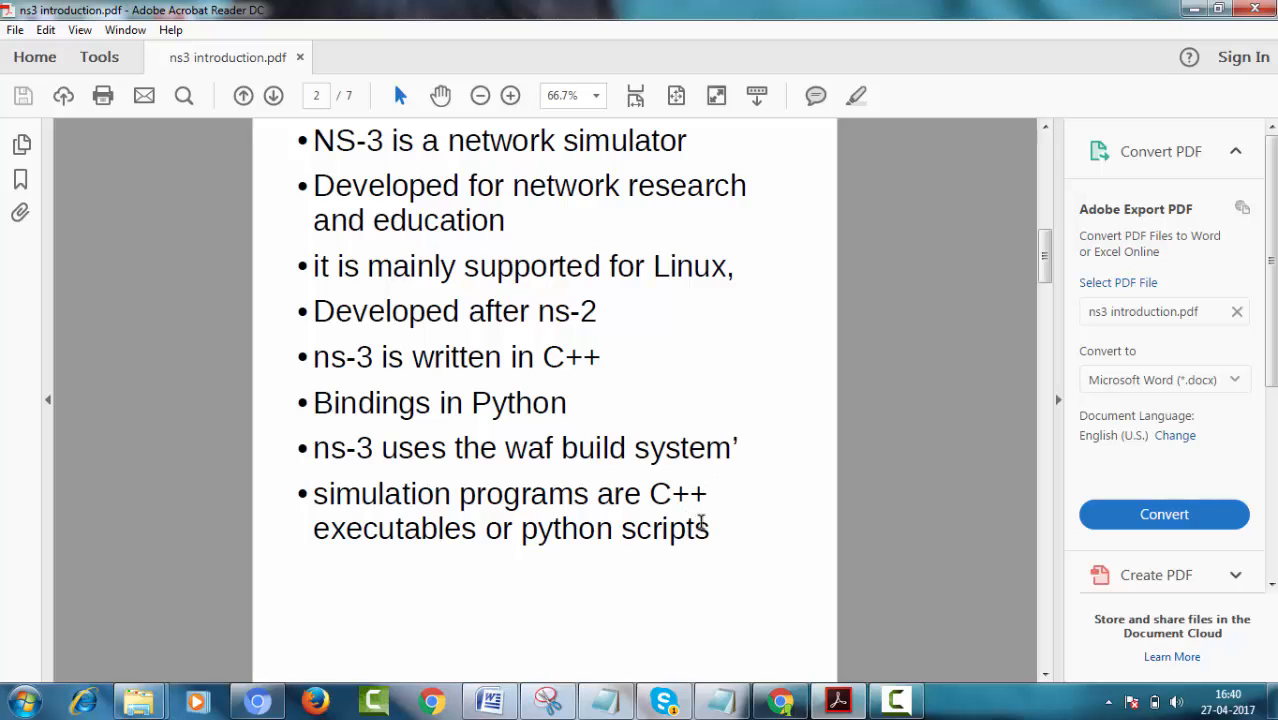
left_click(273, 95)
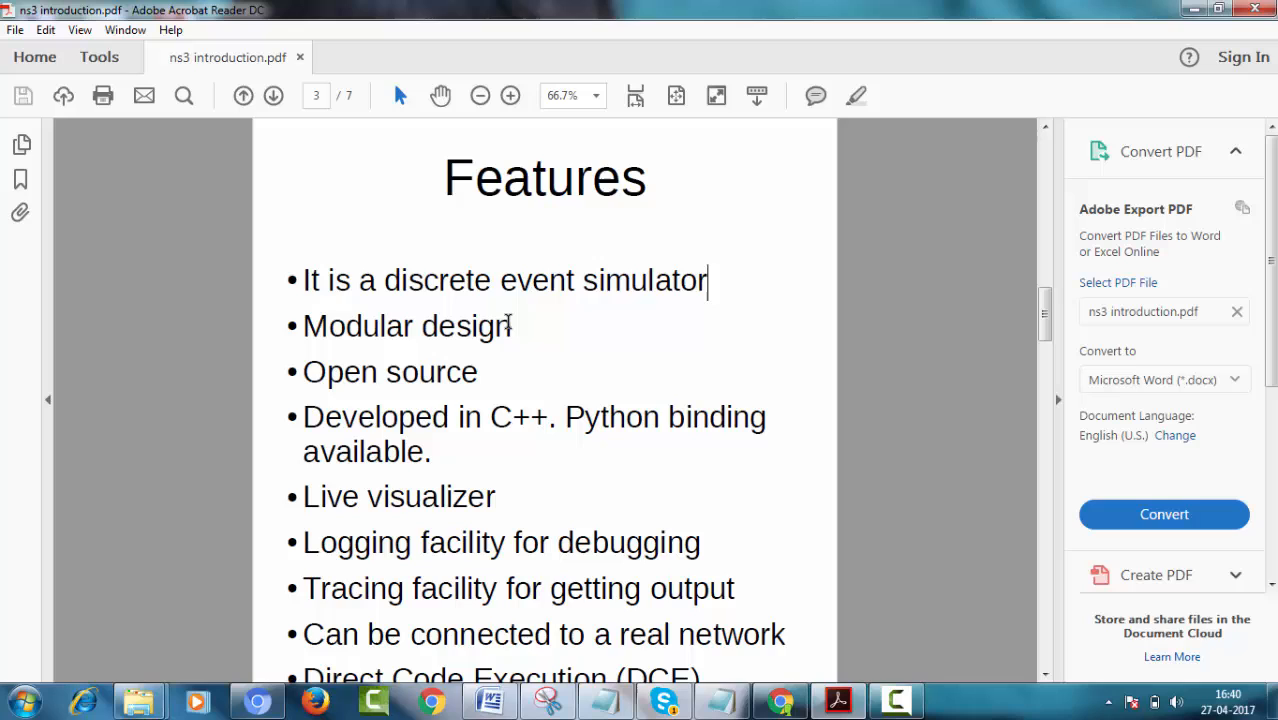
Step: Read page 3's Features bullets from Modular design to Direct Code Execution, highlighting them along the way
double_click(405, 325)
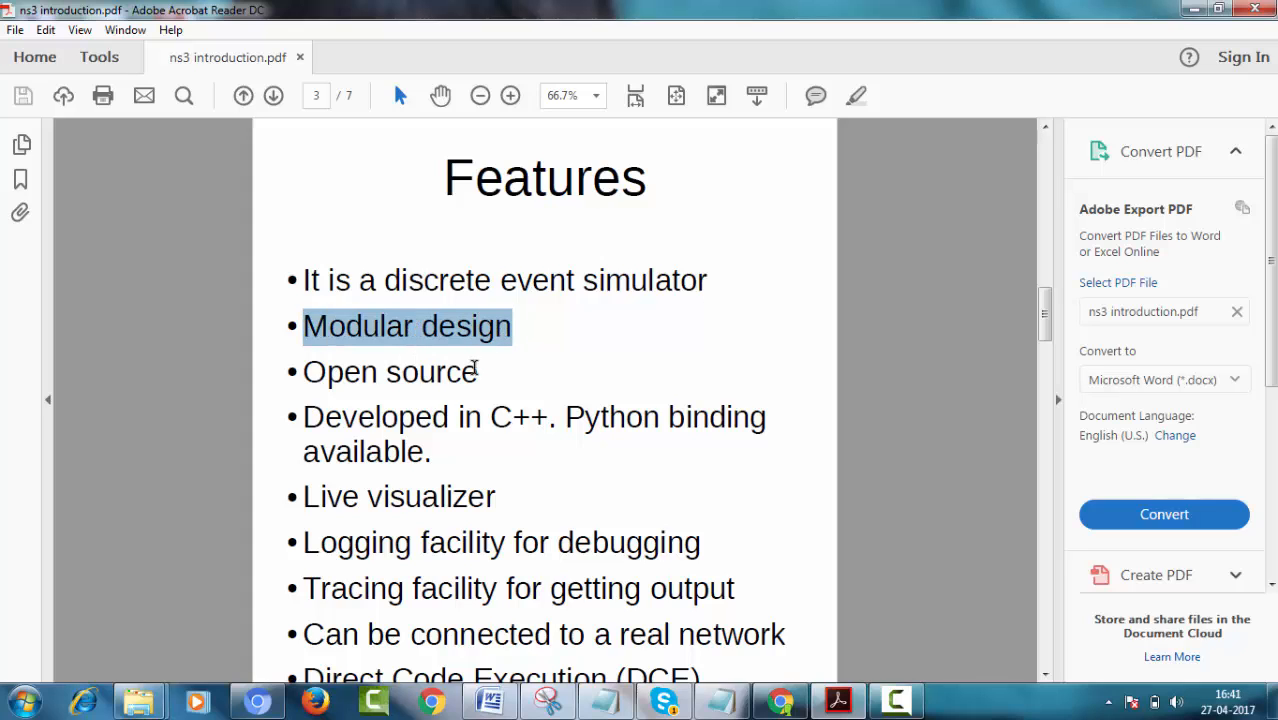
scroll("down", 3)
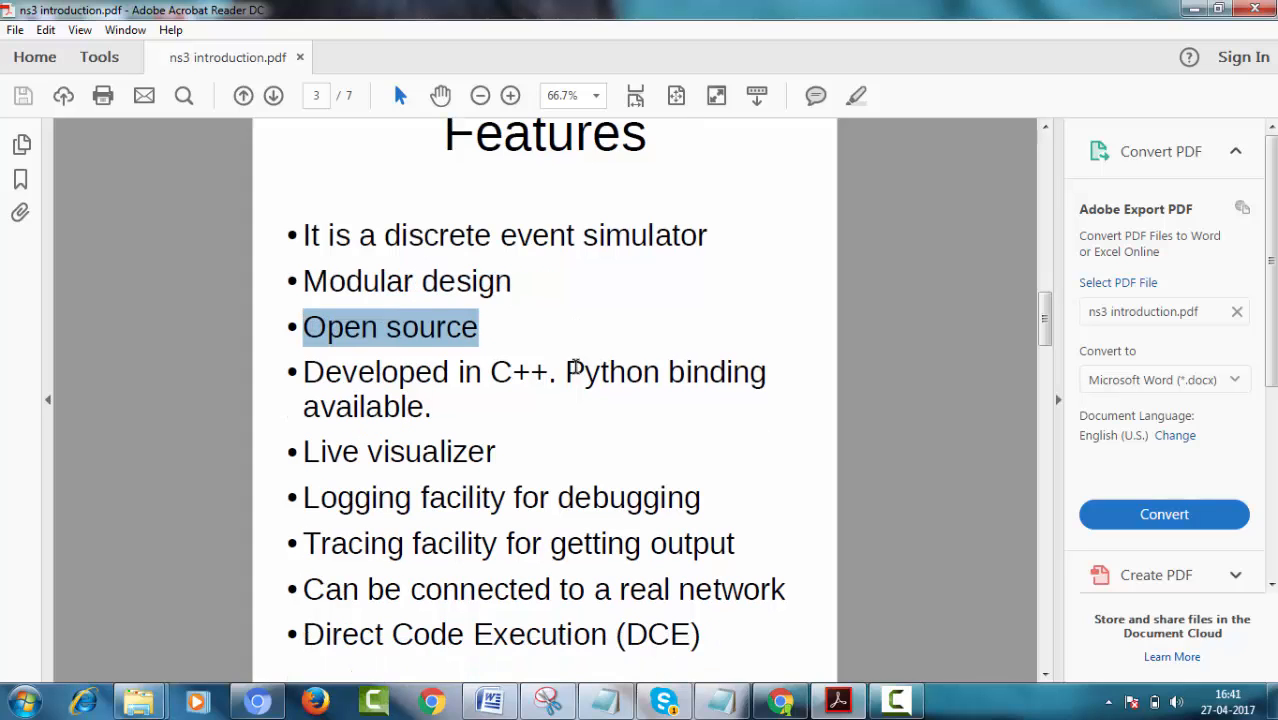
left_click(565, 362)
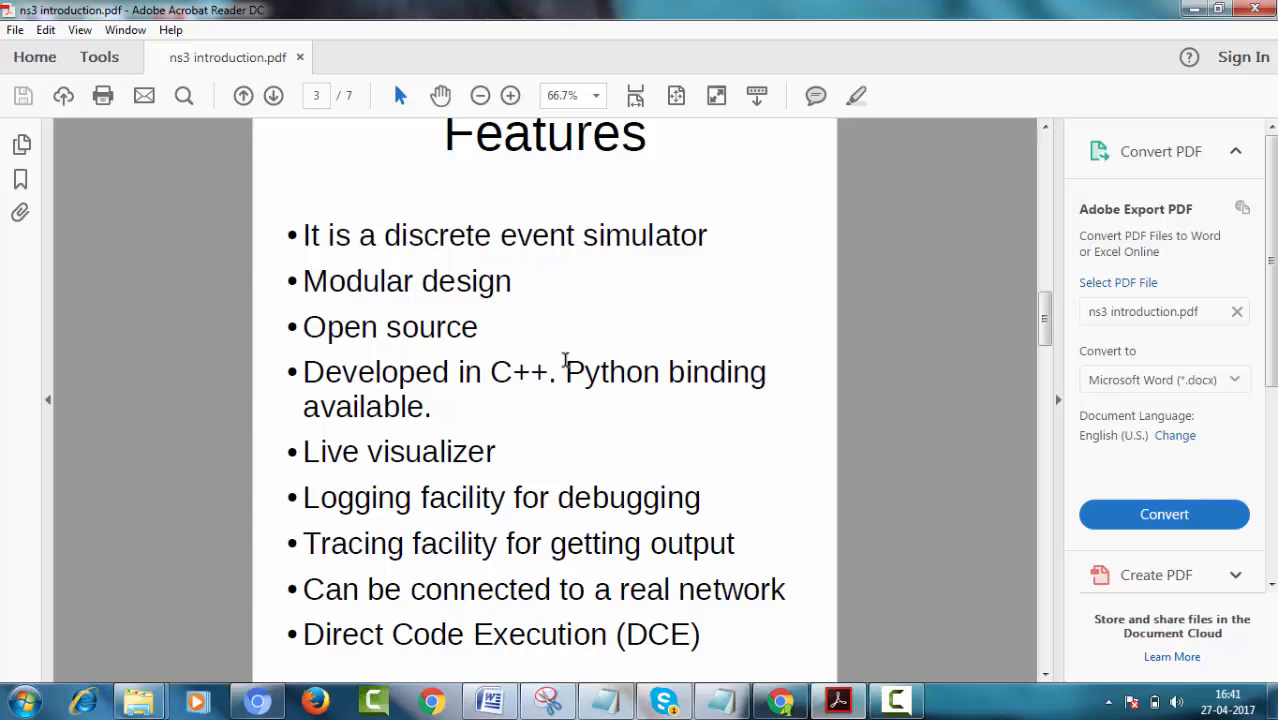
double_click(520, 371)
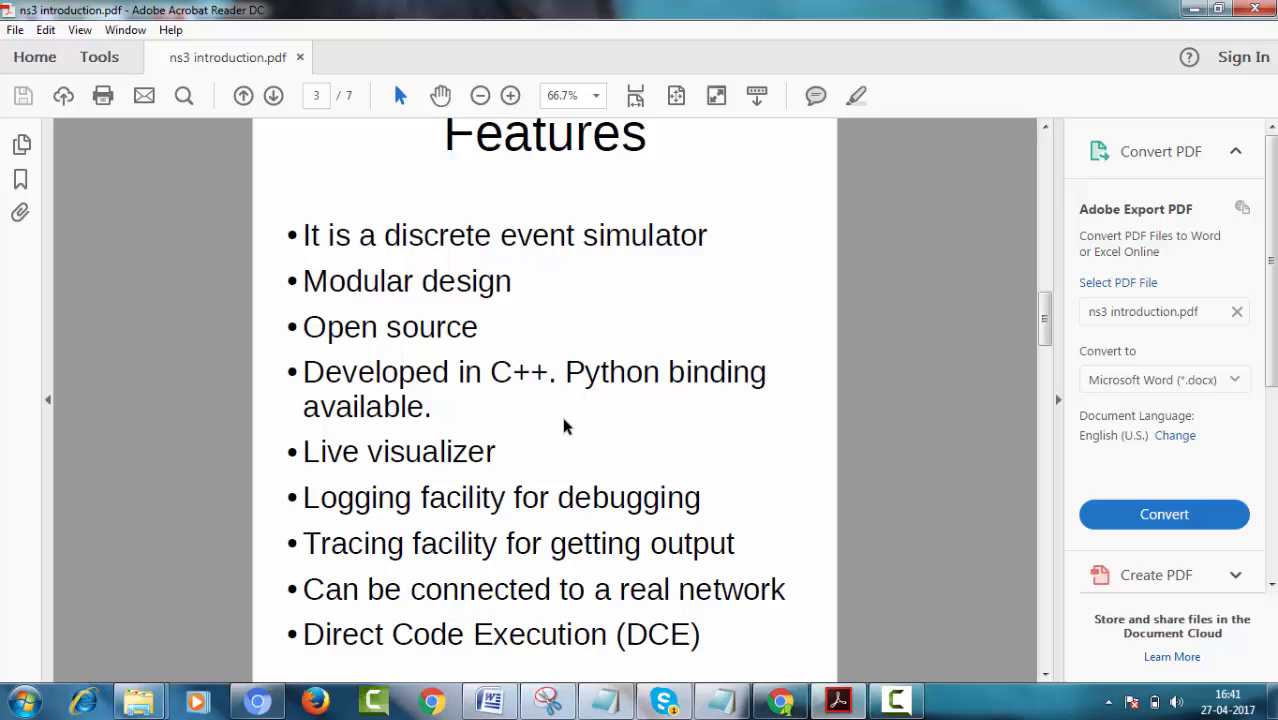
scroll("down", 3)
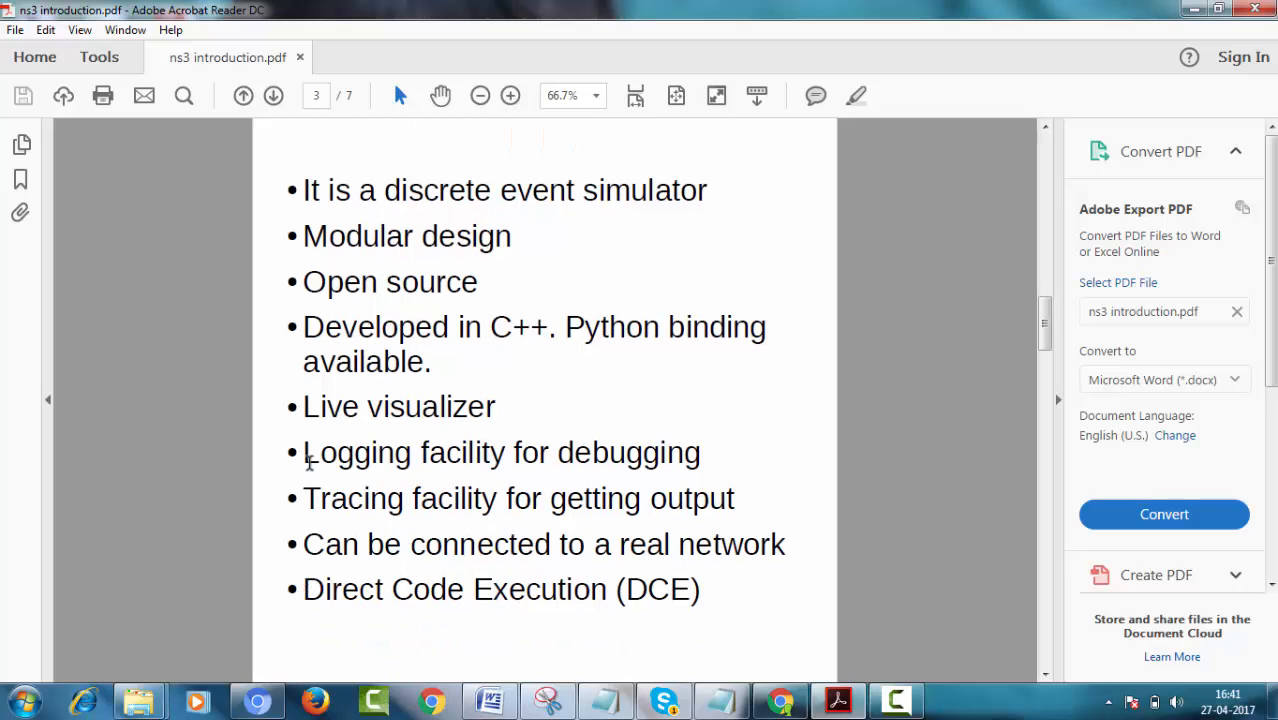
double_click(500, 452)
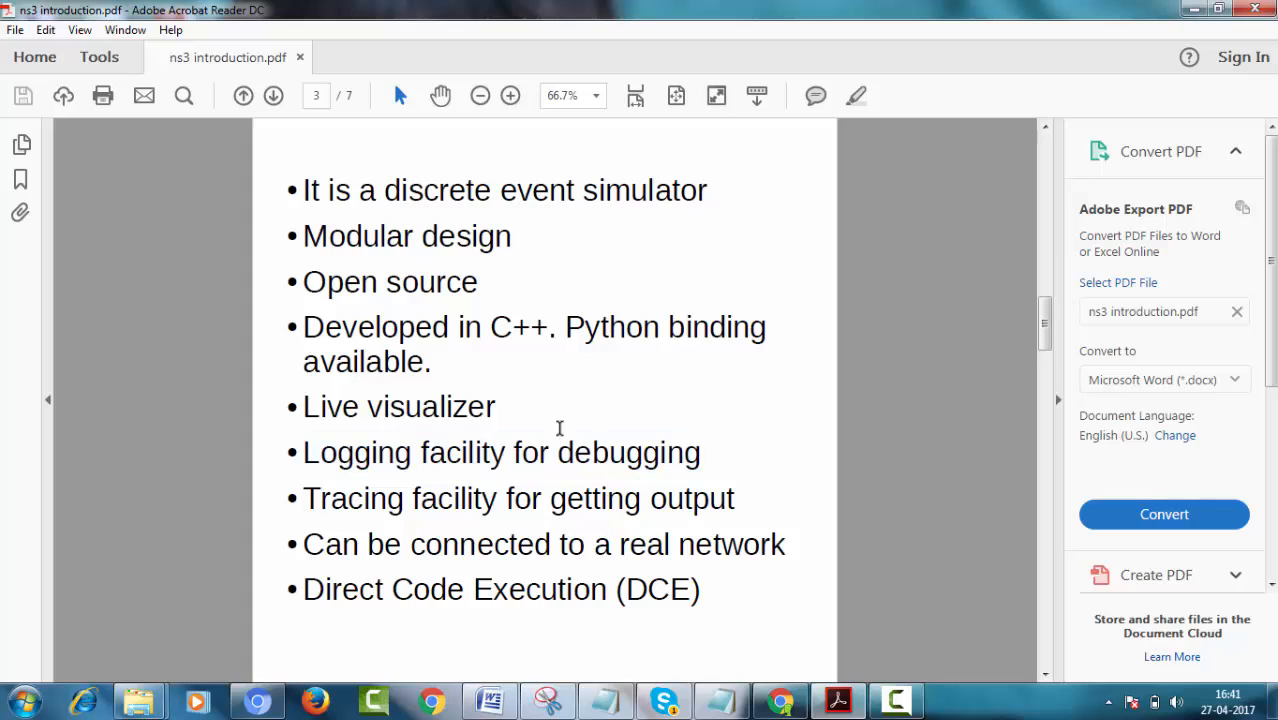
scroll("down", 3)
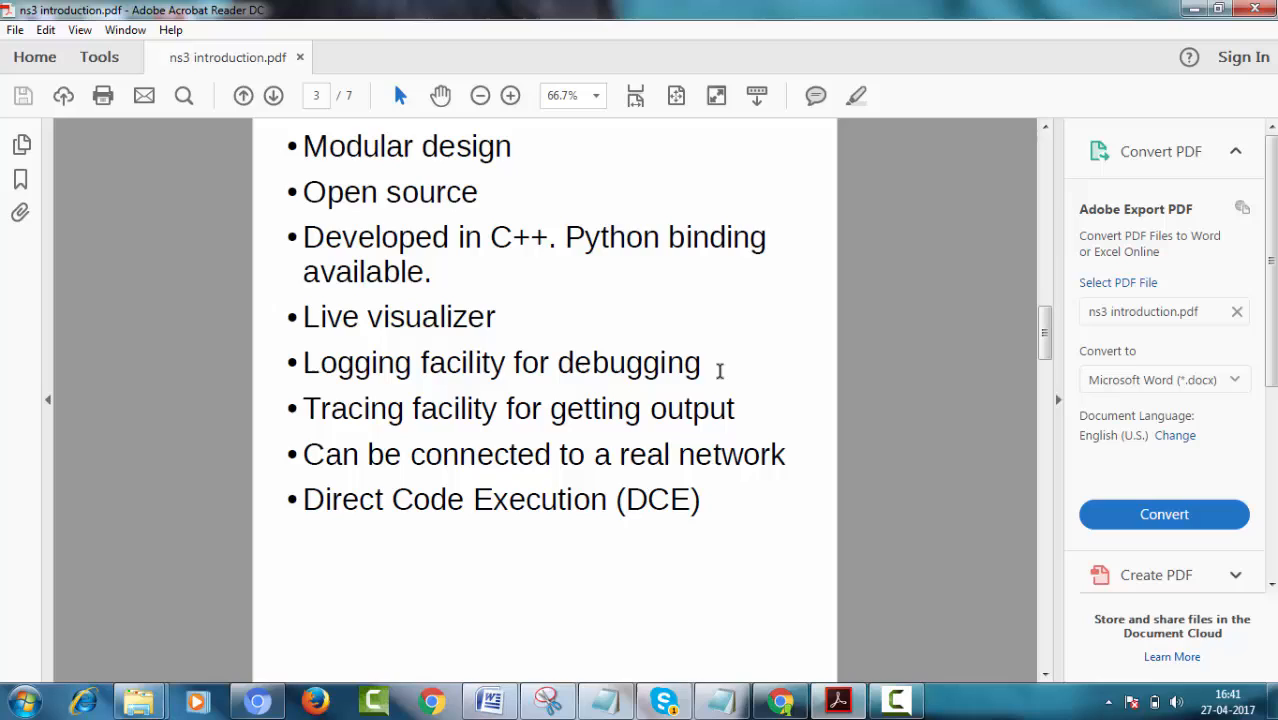
mouse_move(398, 408)
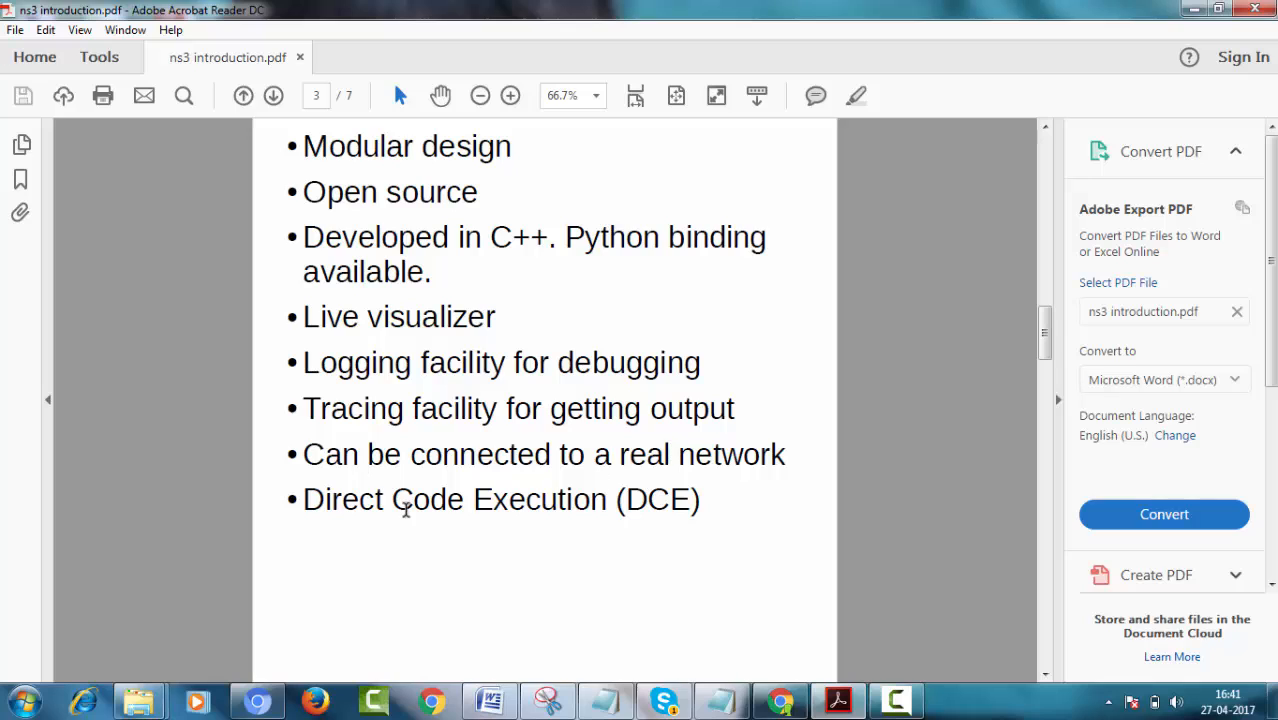
mouse_move(577, 478)
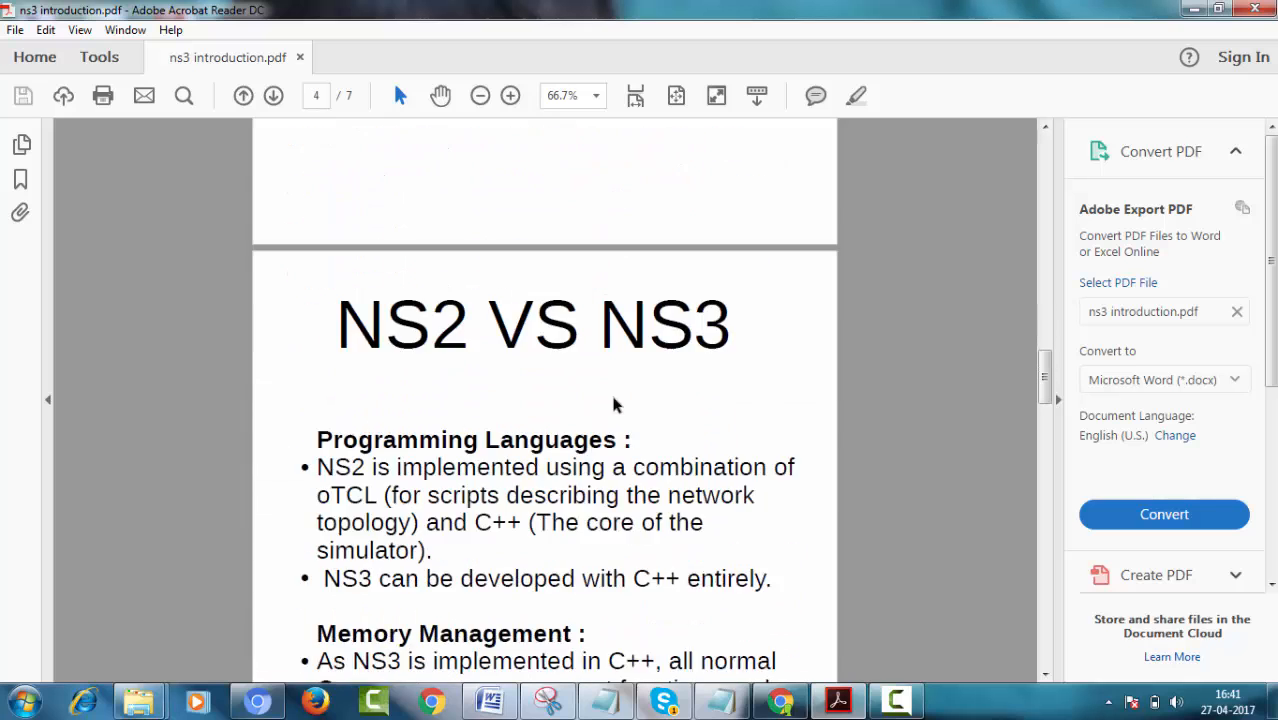
Step: Read page 4's 'NS2 VS NS3' slide, selecting its title and text, down to the last Memory Management bullet
scroll("down", 3)
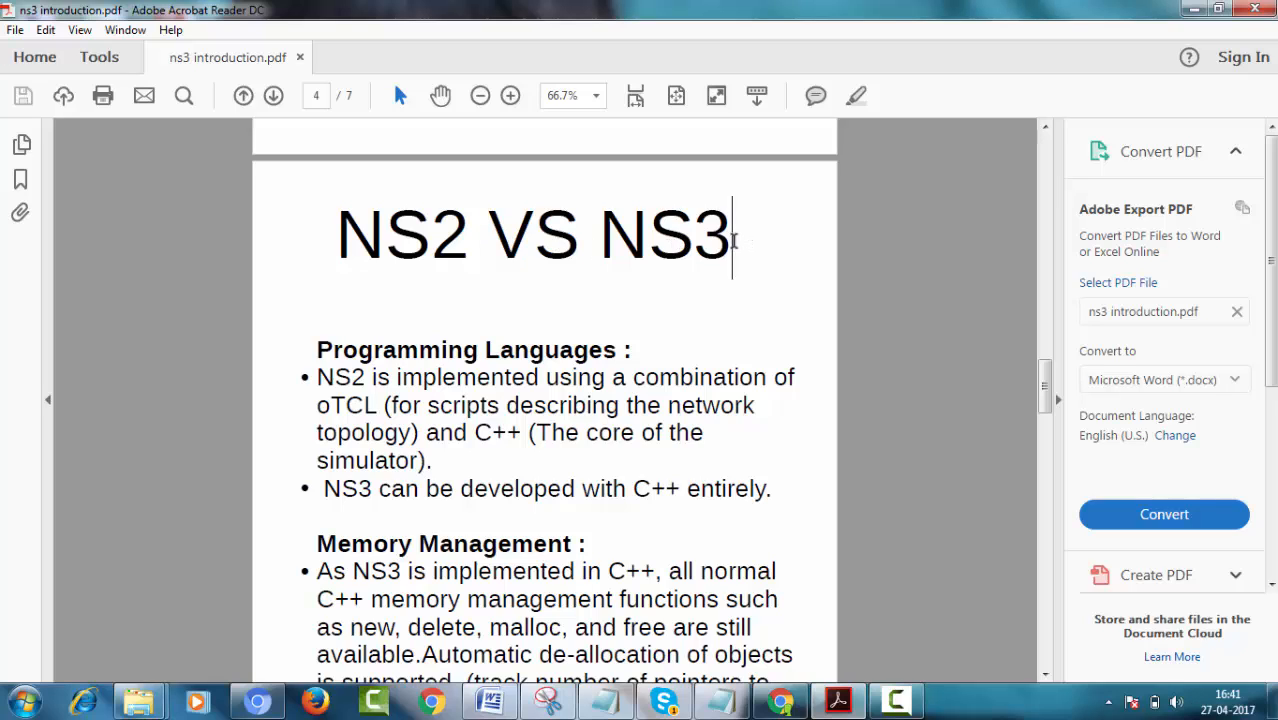
triple_click(533, 235)
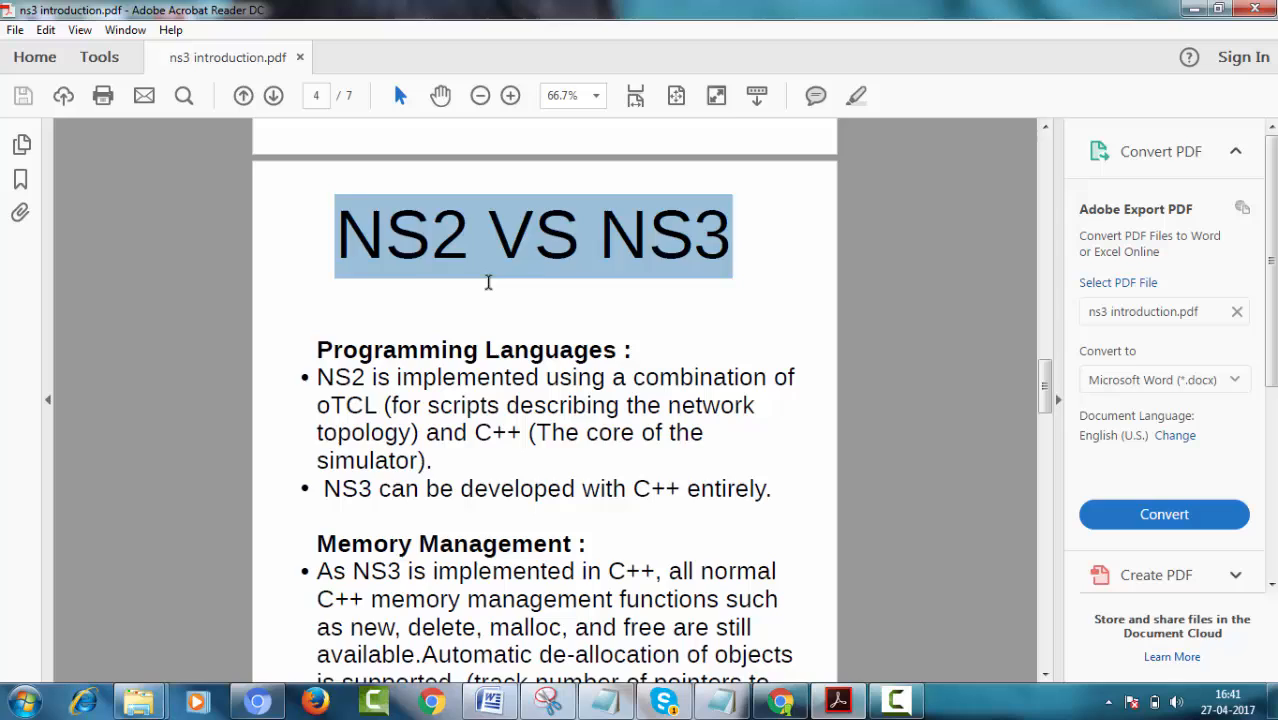
scroll("down", 3)
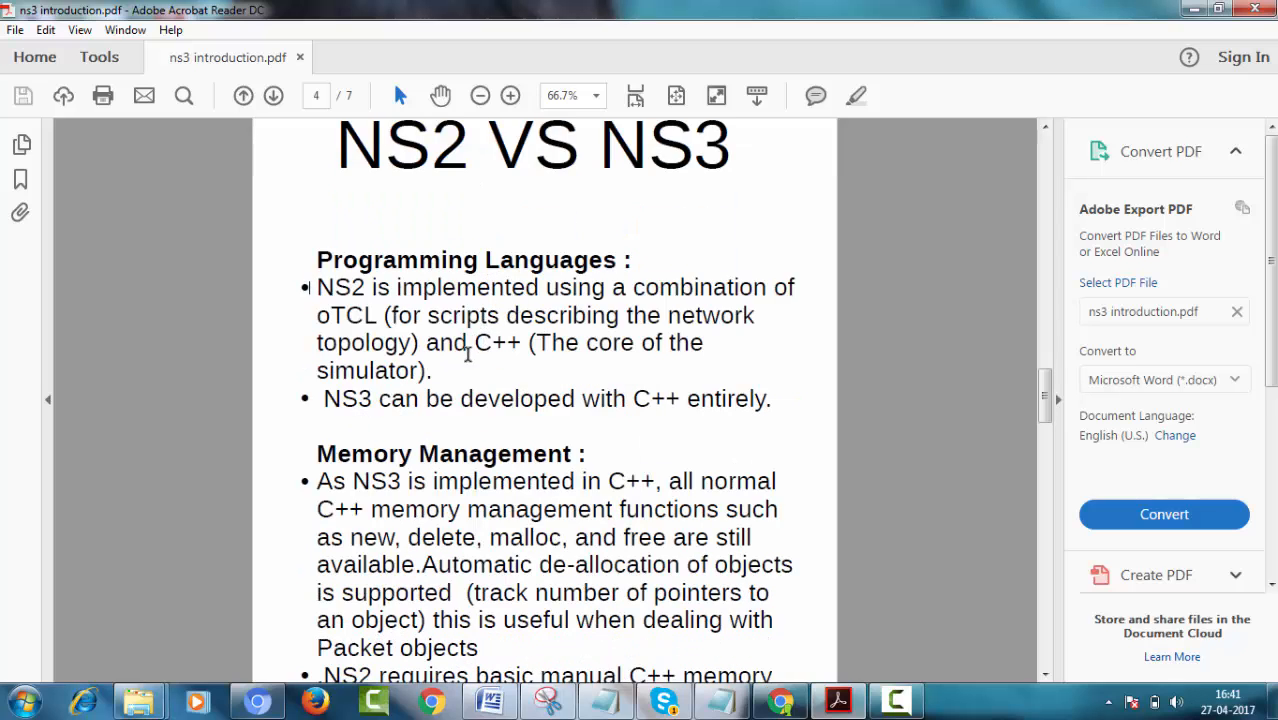
double_click(340, 287)
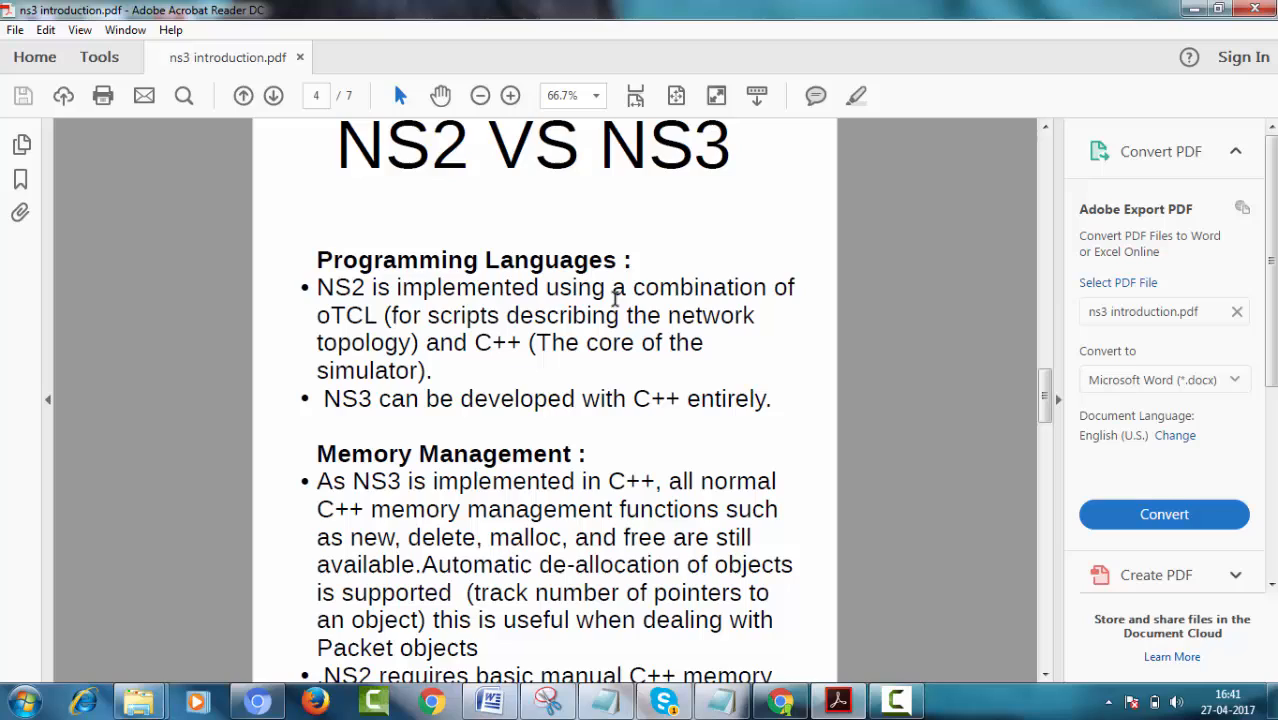
mouse_move(210, 341)
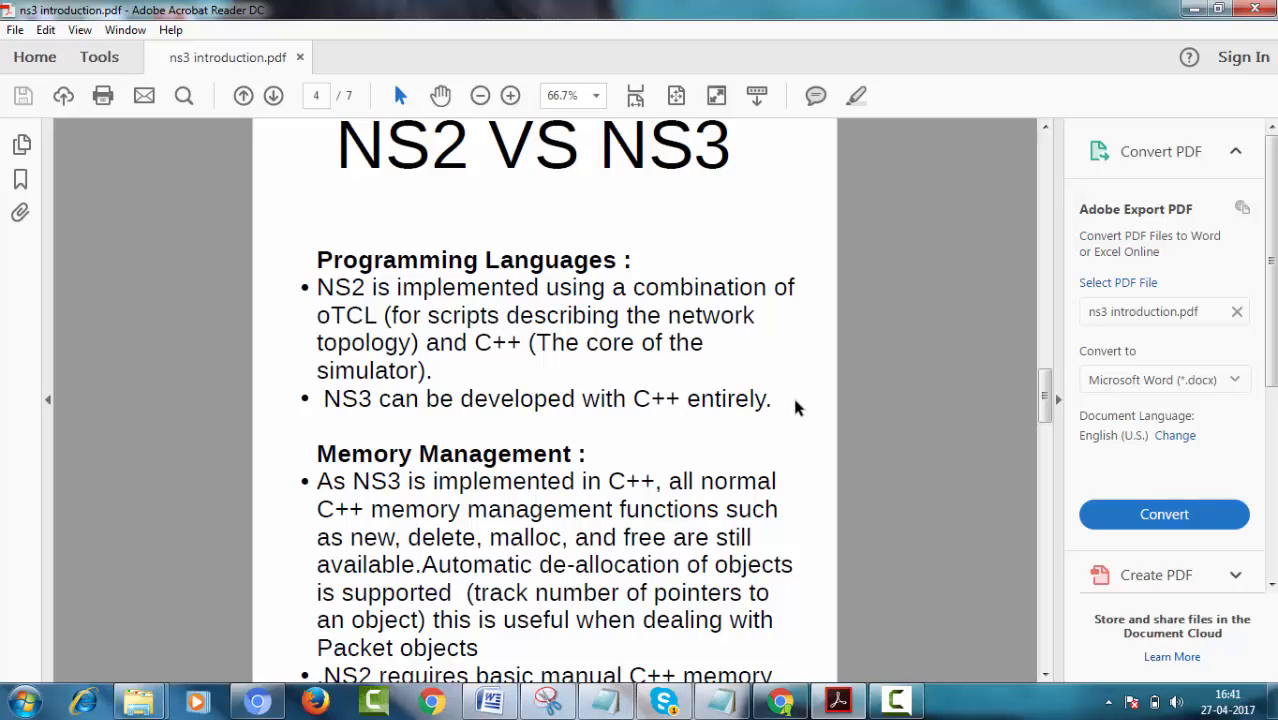
mouse_move(762, 402)
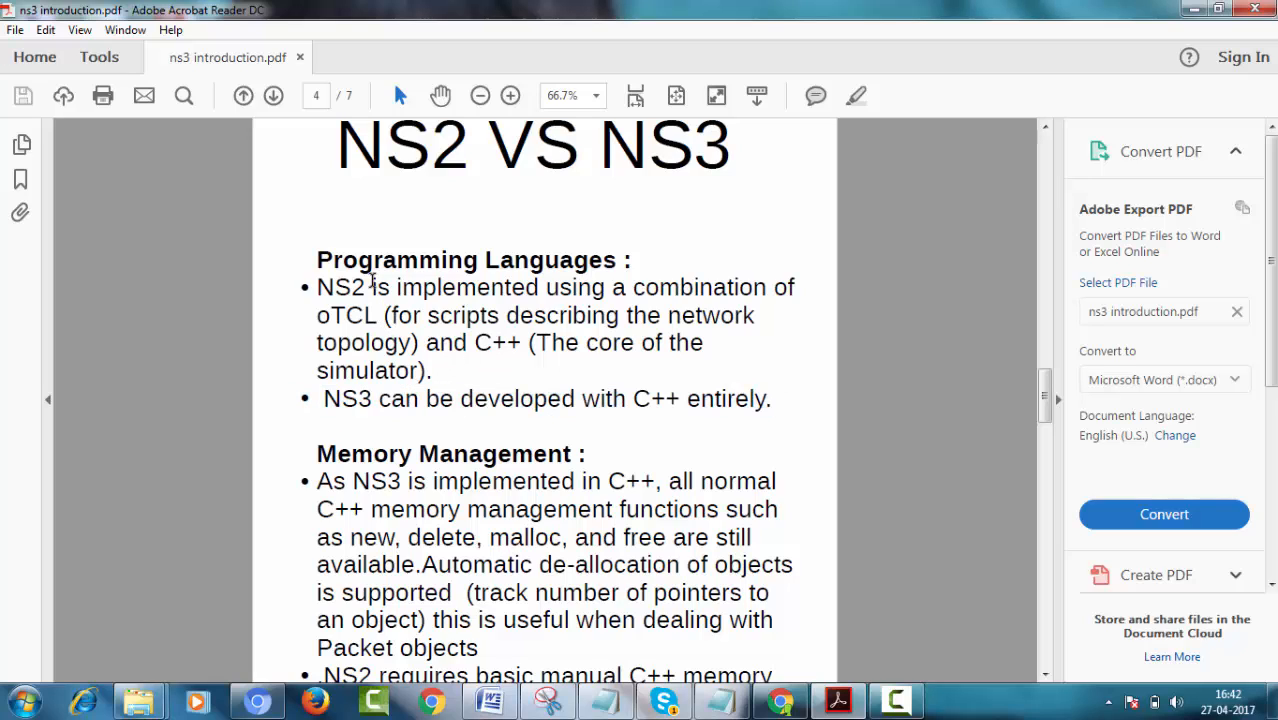
scroll("down", 3)
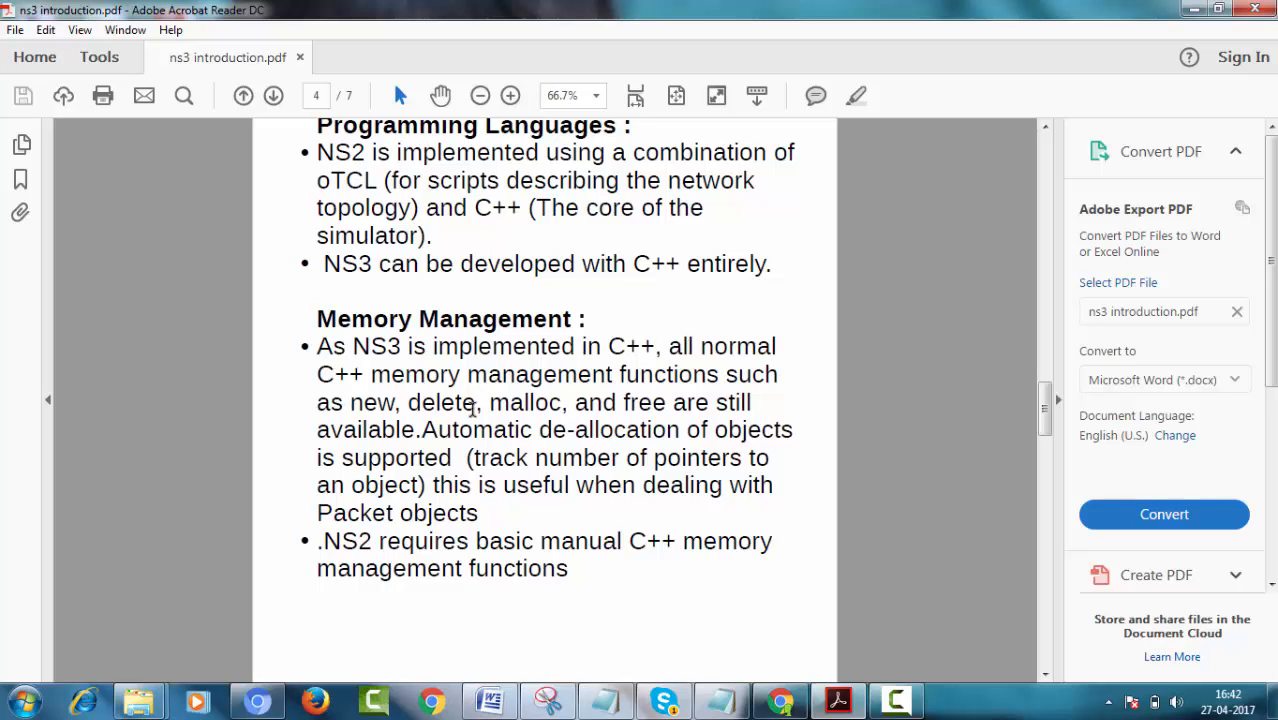
mouse_move(685, 410)
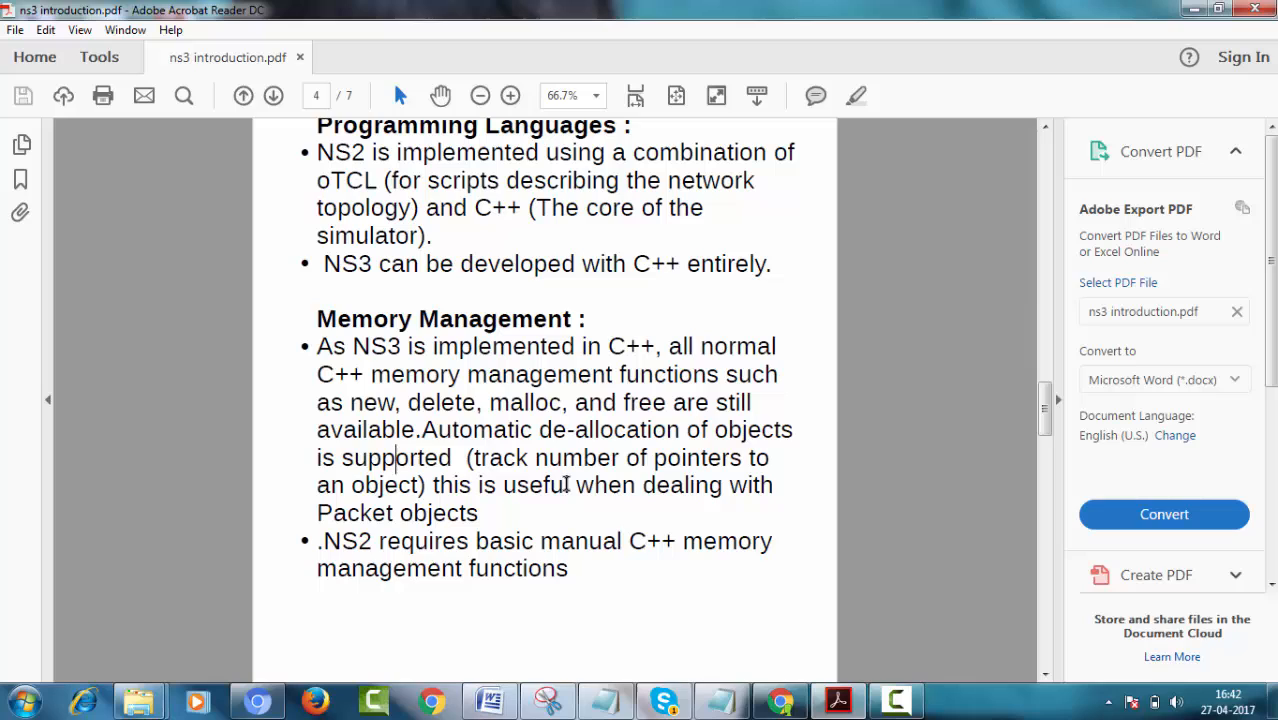
left_click_drag(433, 485, 533, 541)
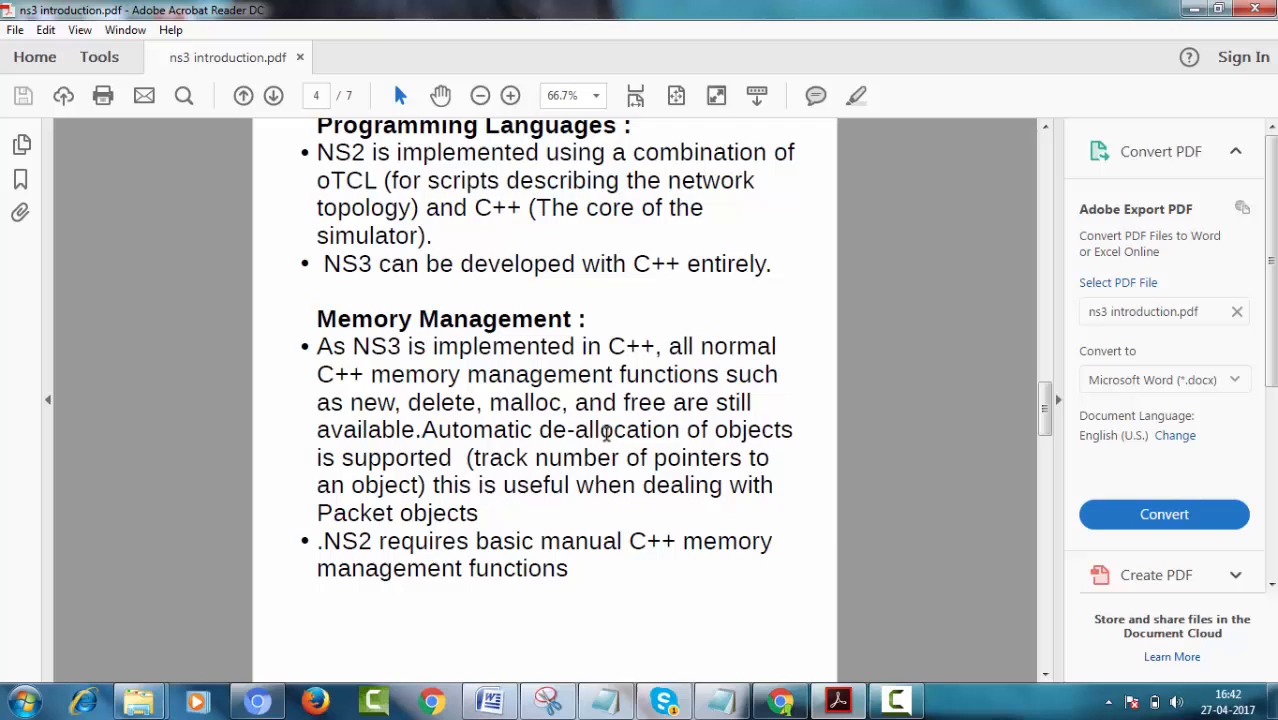
scroll("down", 3)
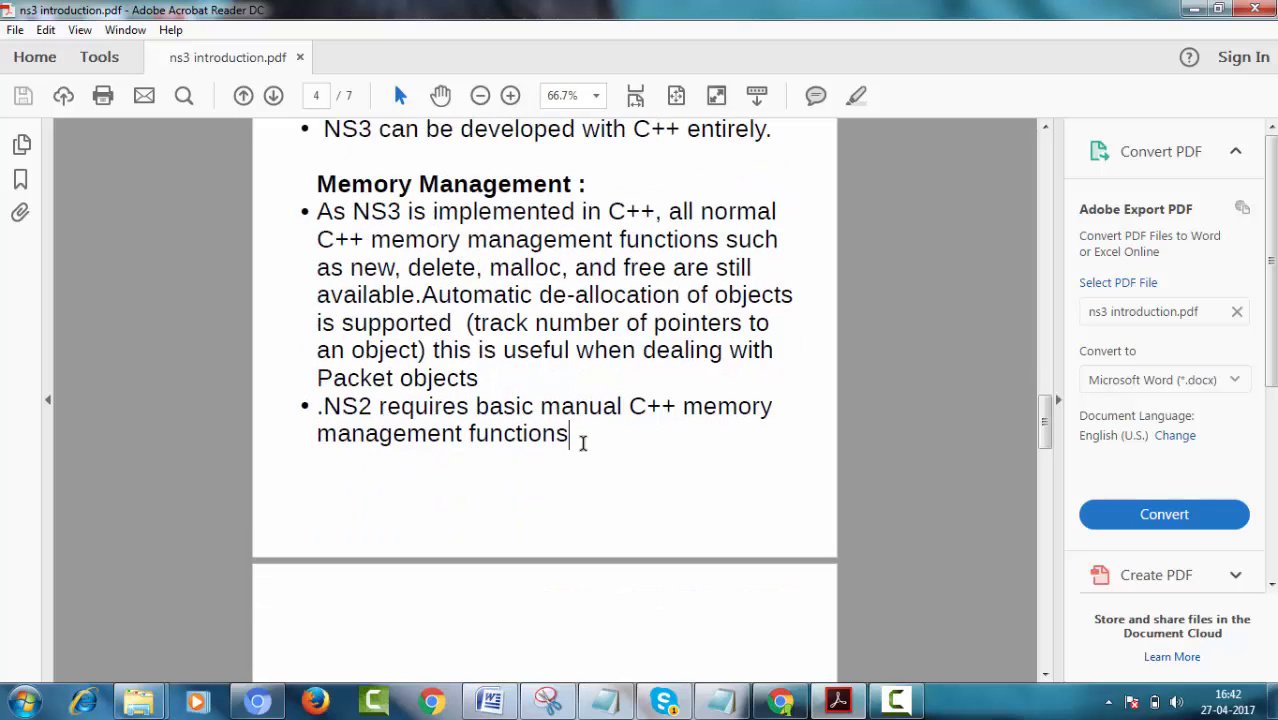
mouse_move(321, 170)
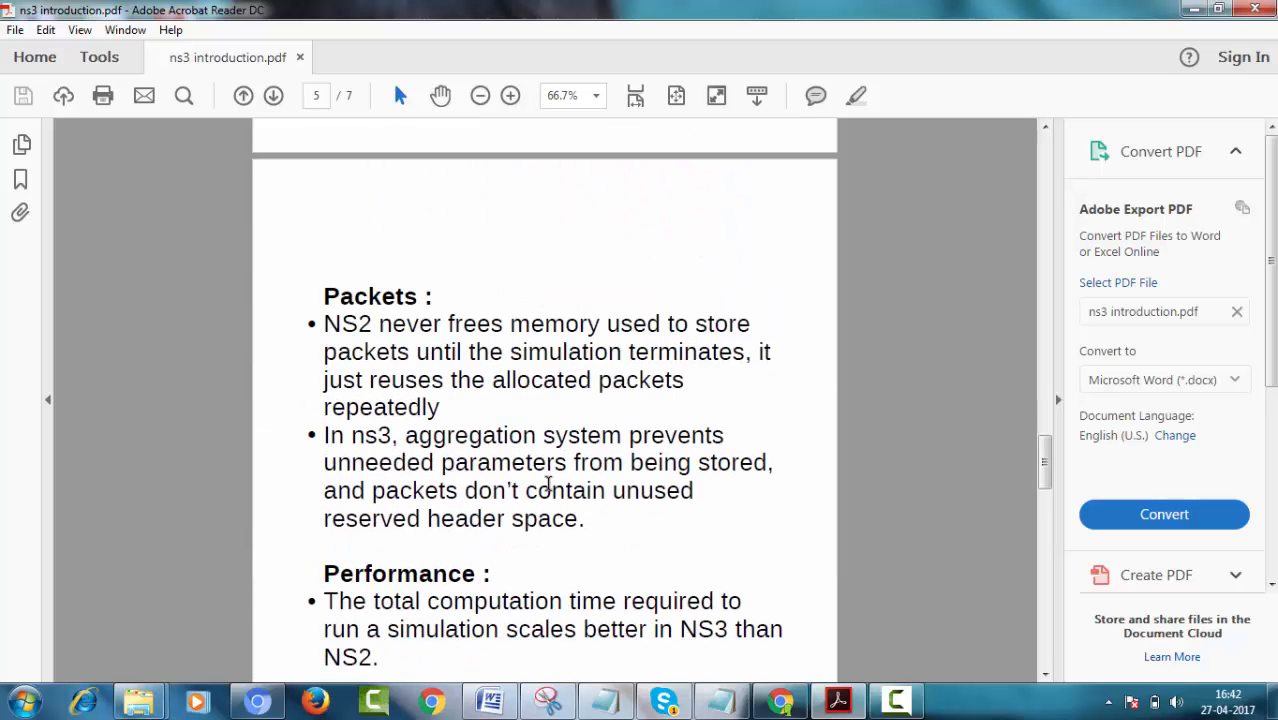
mouse_move(517, 323)
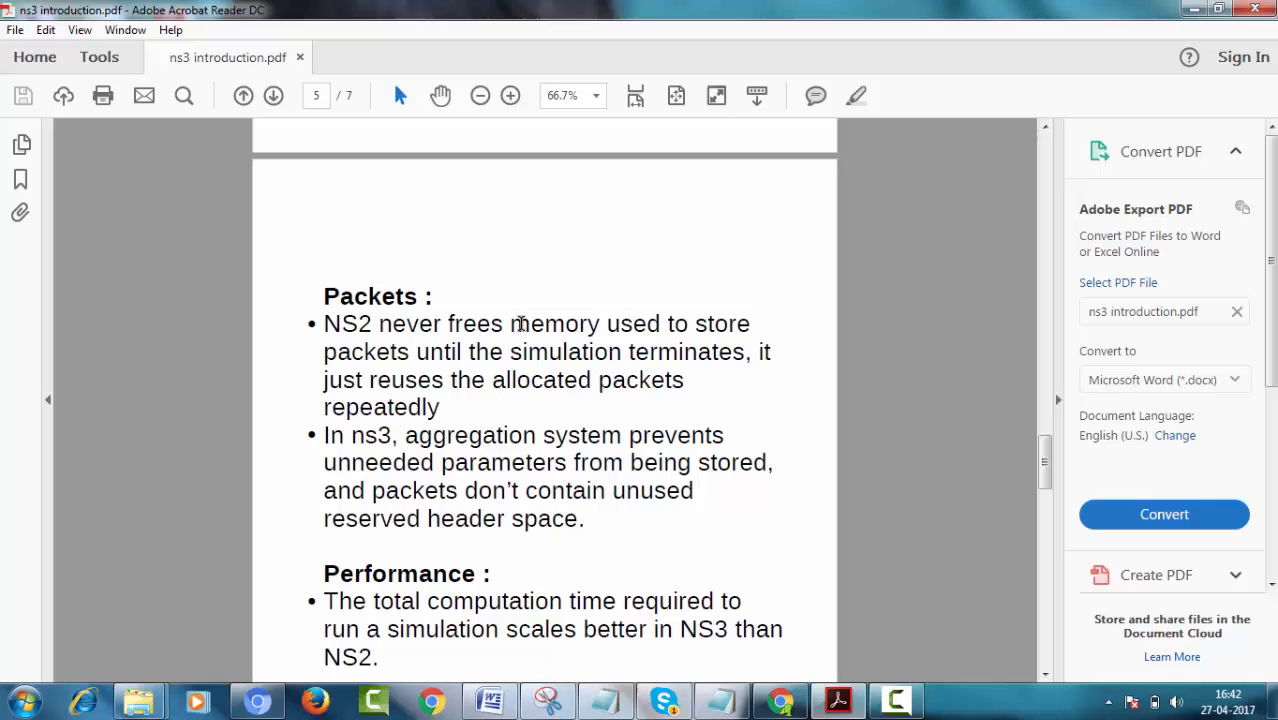
mouse_move(333, 364)
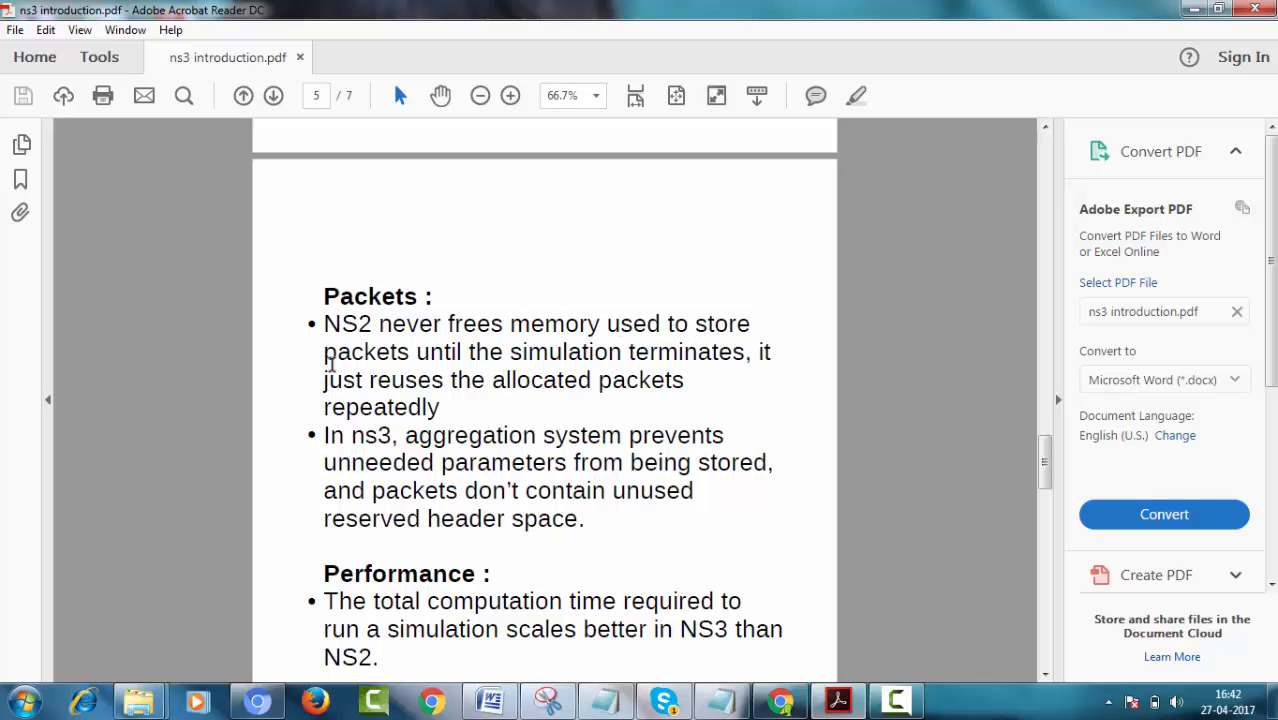
mouse_move(660, 350)
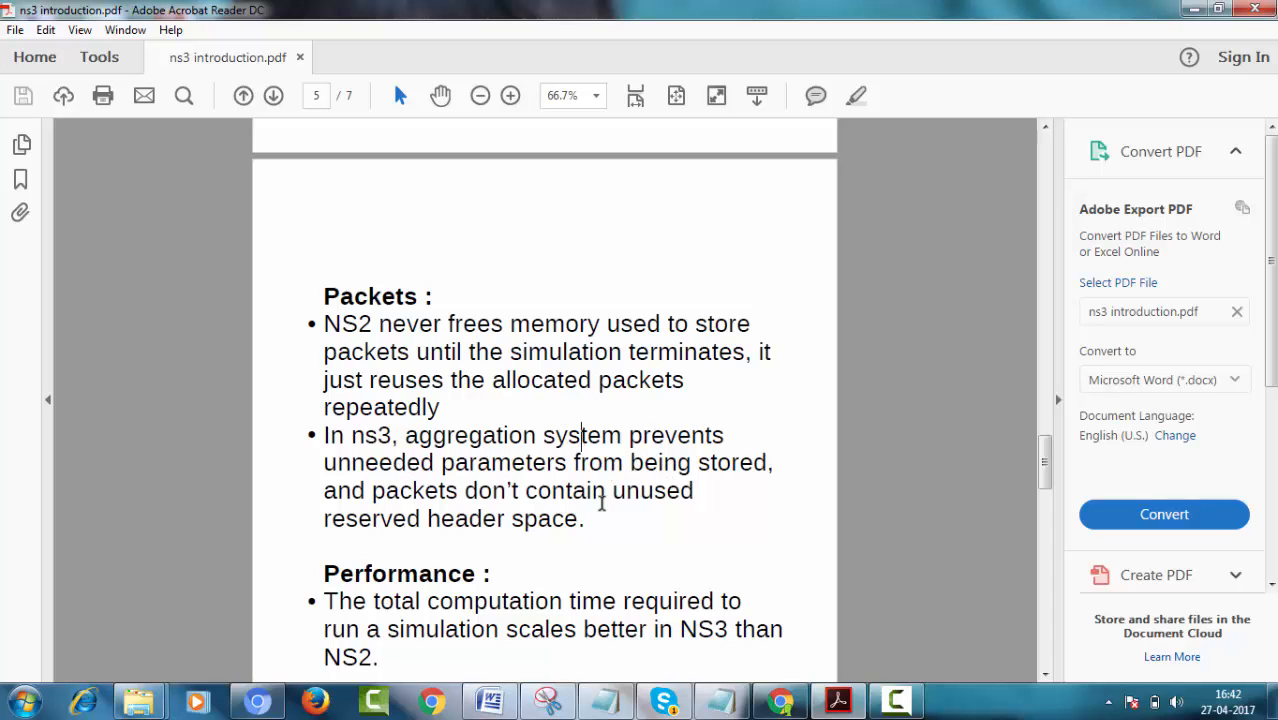
Step: Read page 5's Packets and Performance points, briefly marking the phrase about unused reserved header space
left_click_drag(525, 490, 420, 518)
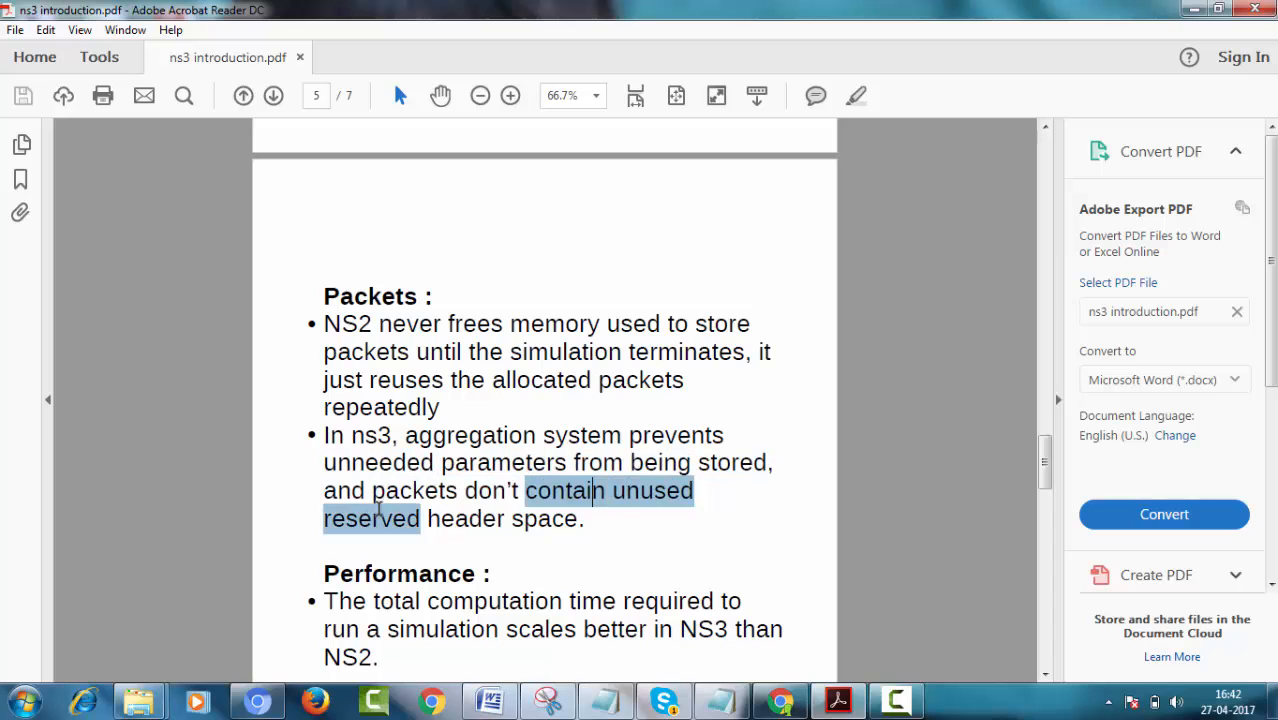
left_click(183, 309)
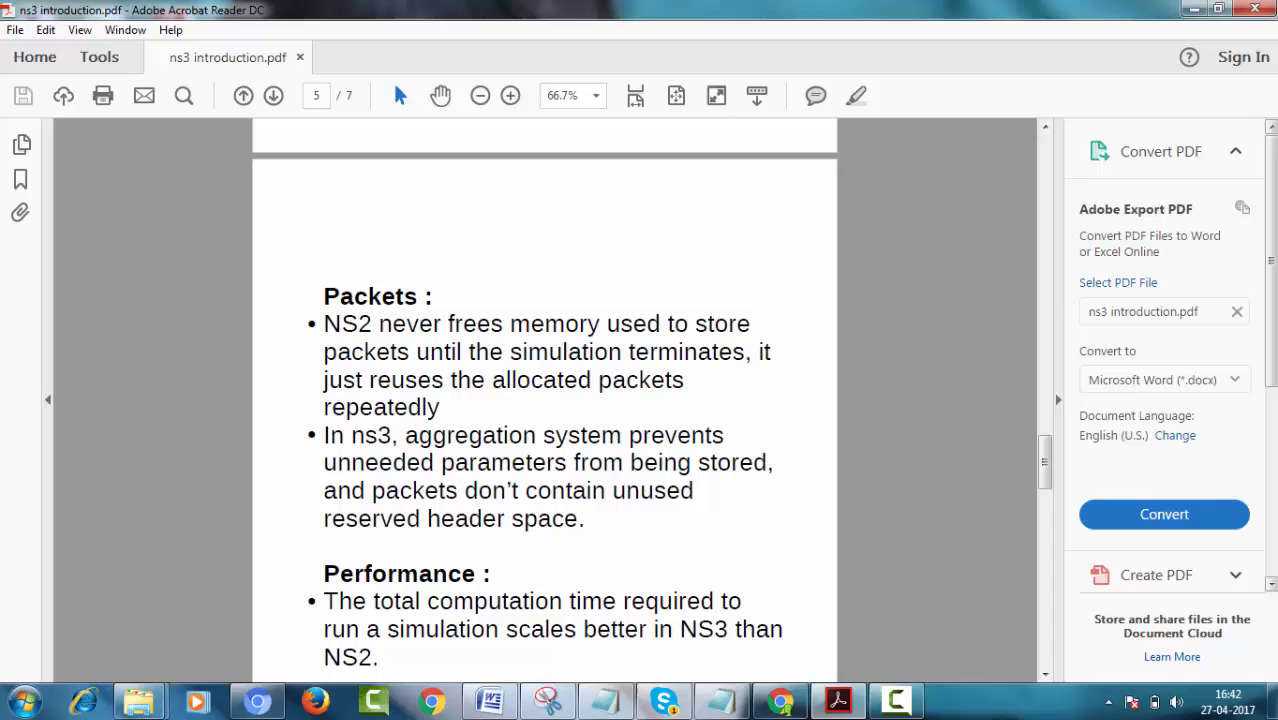
scroll("up", 3)
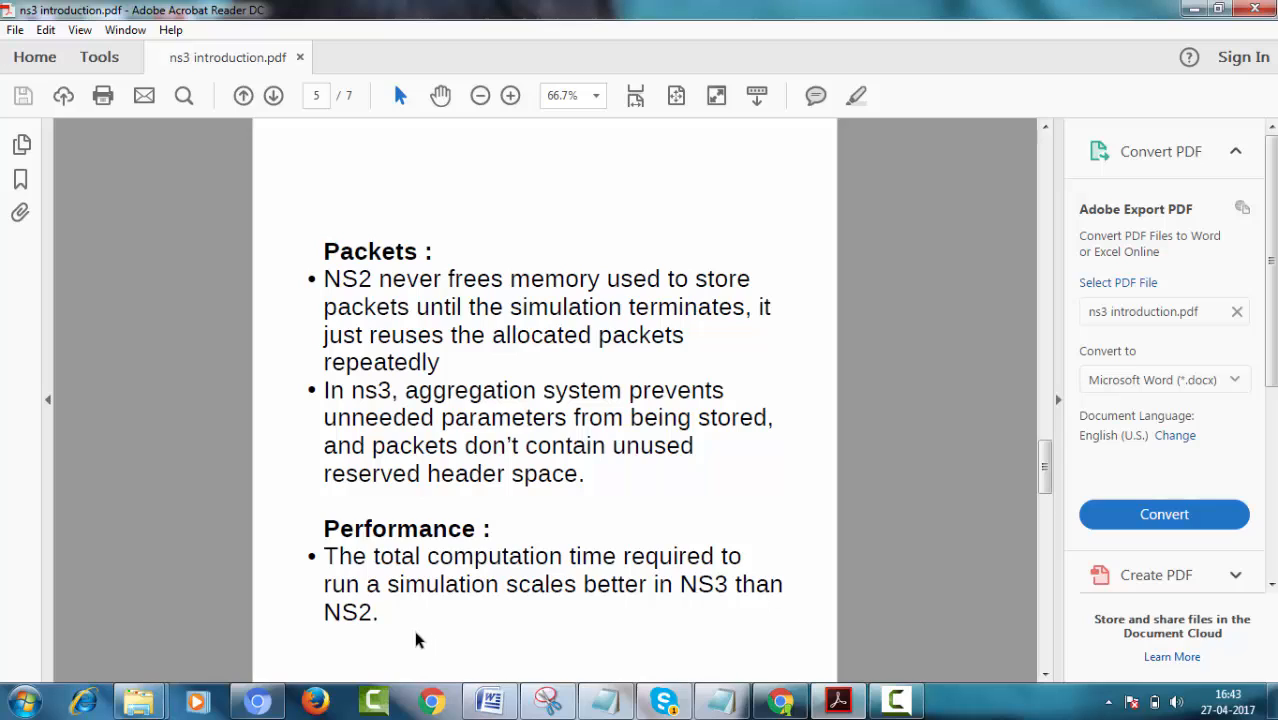
mouse_move(438, 540)
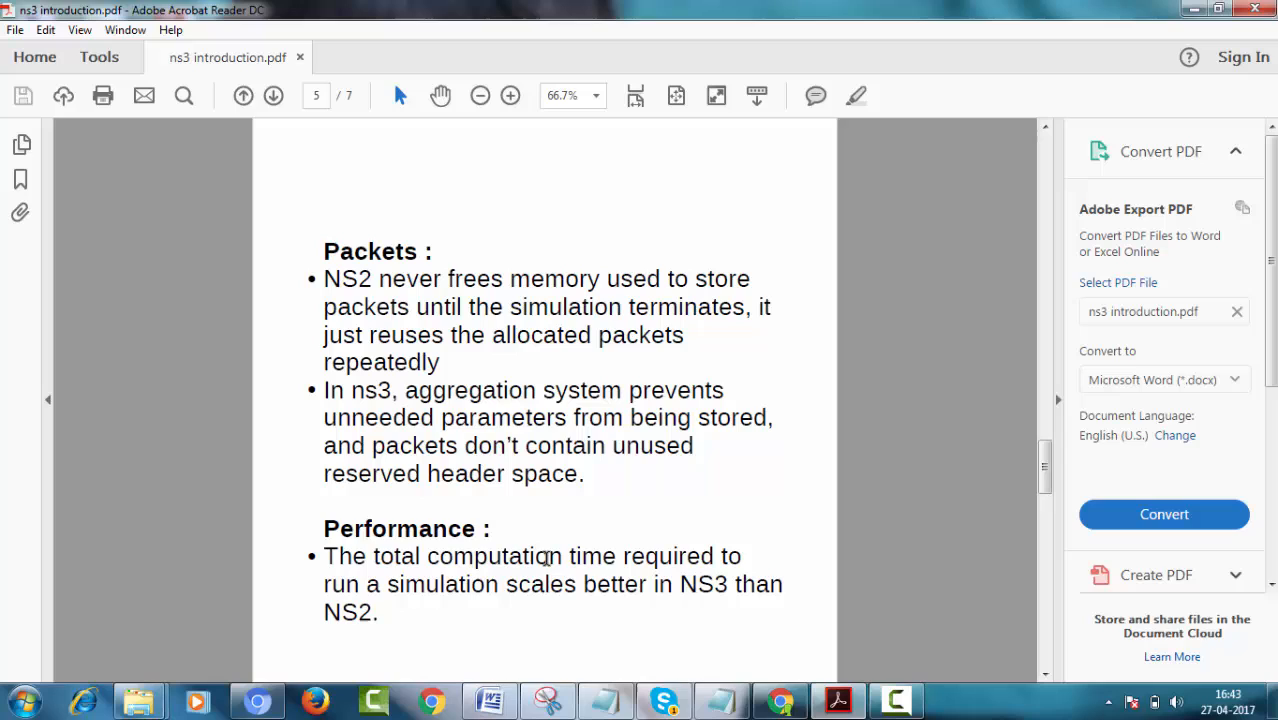
mouse_move(457, 588)
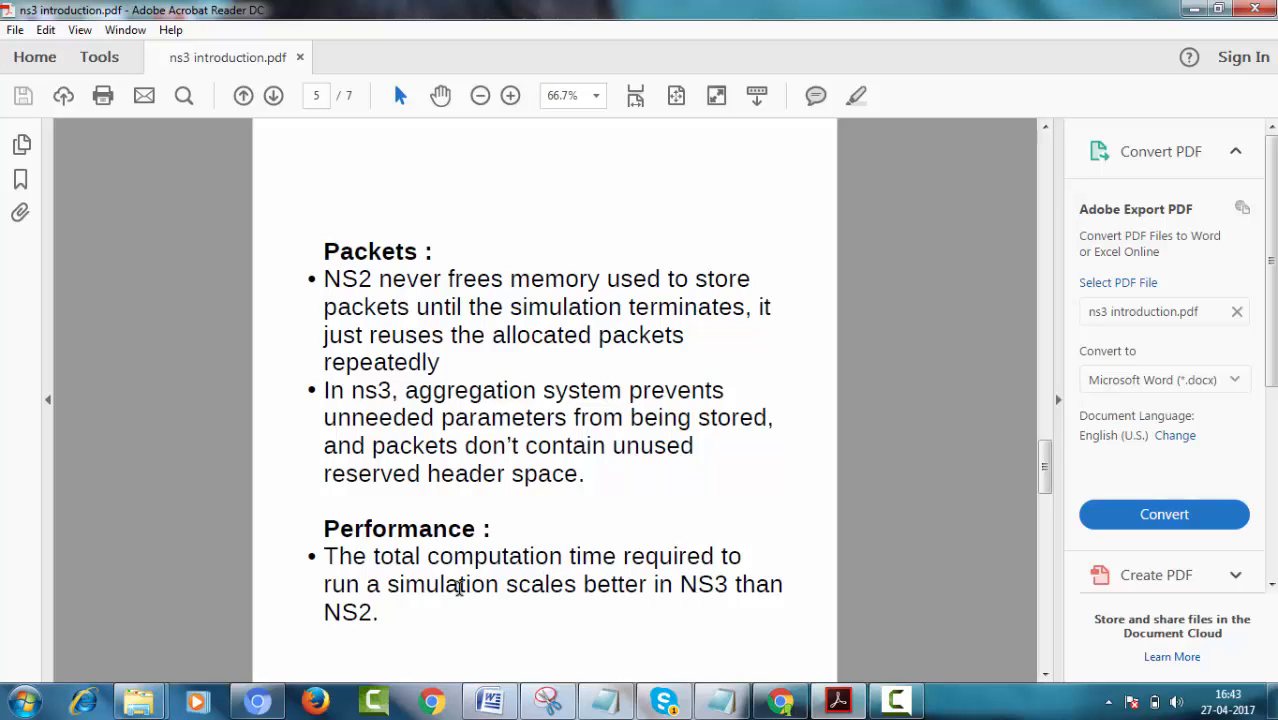
double_click(442, 584)
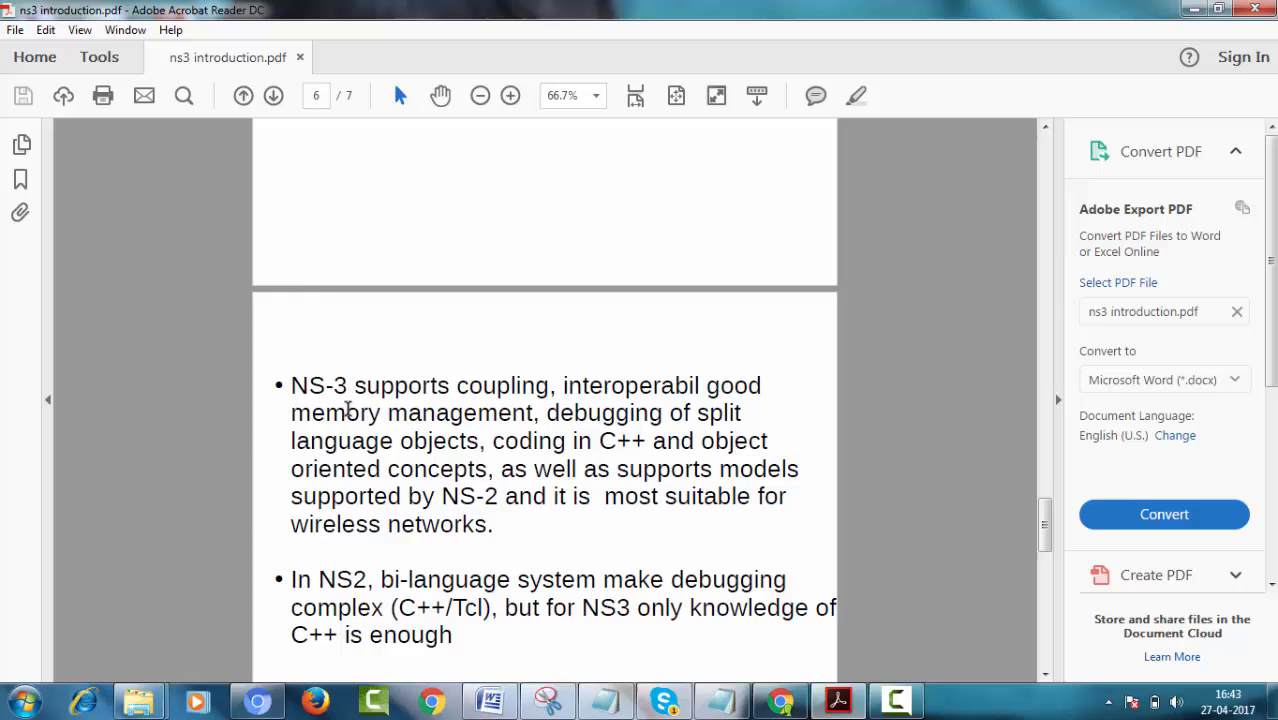
Step: Bring page 6's NS-3 coupling and NS2 bi-language debugging bullets fully into view
scroll("up", 3)
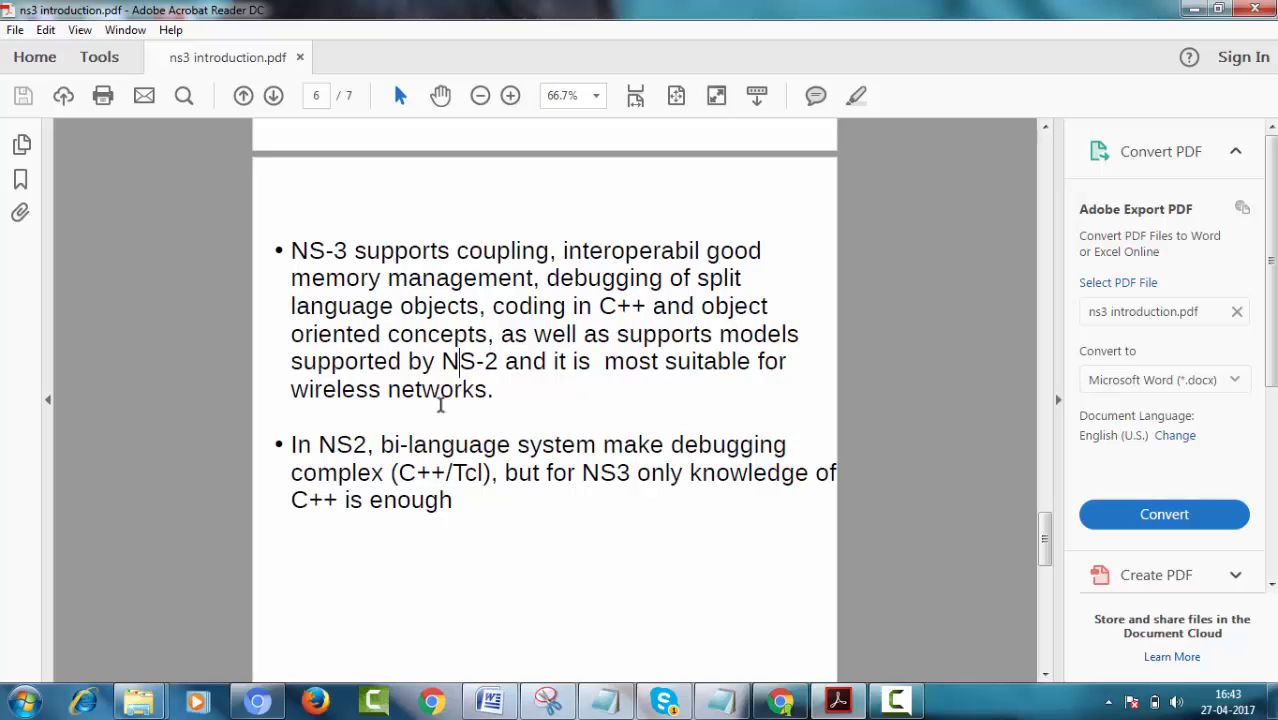
mouse_move(541, 464)
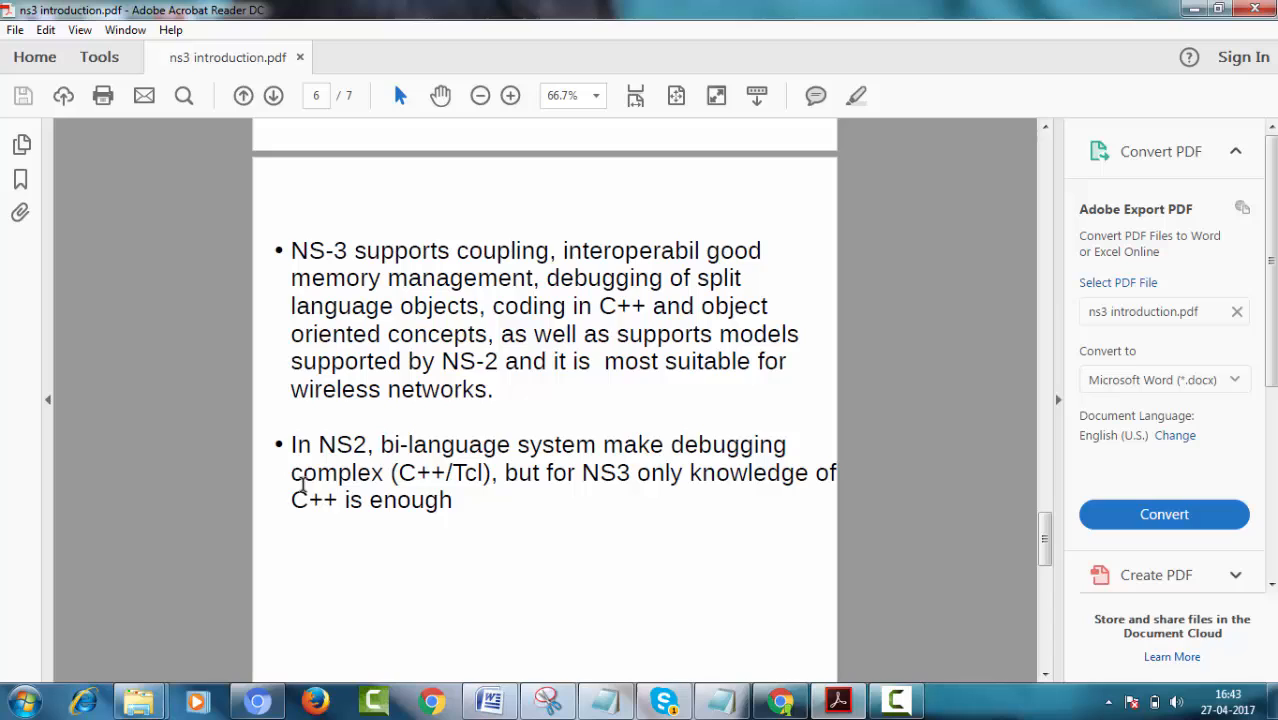
mouse_move(528, 476)
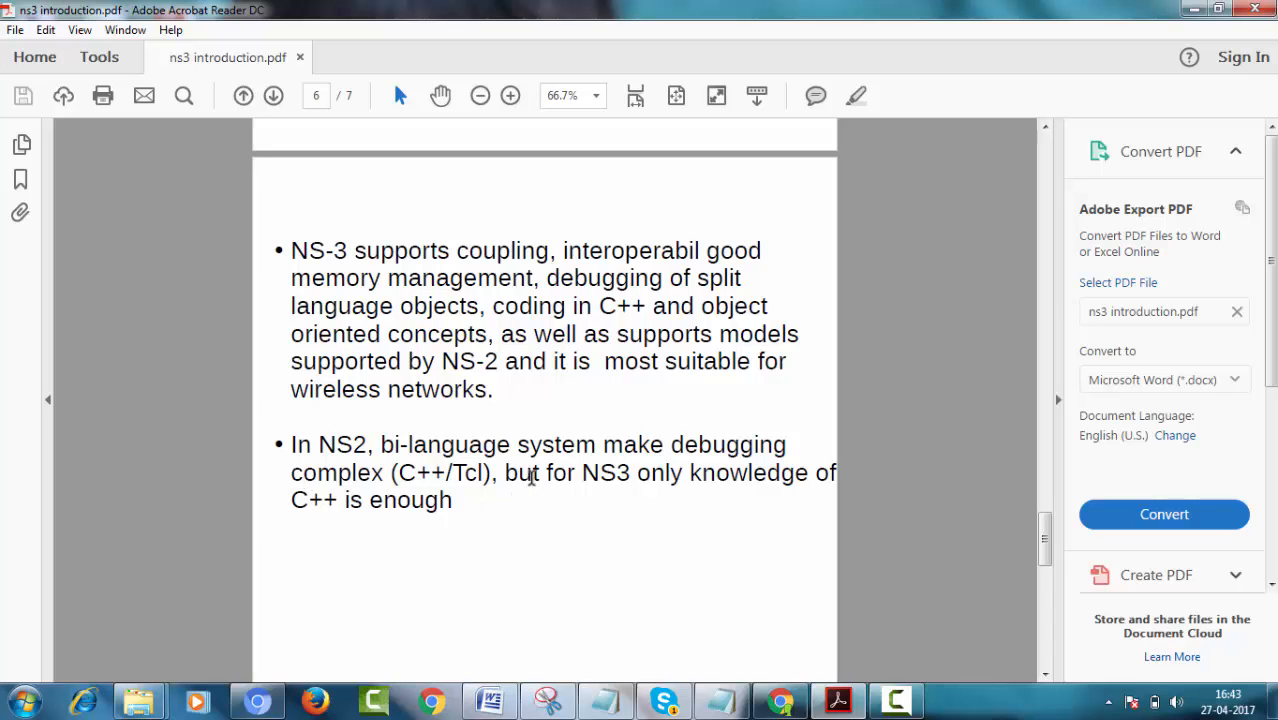